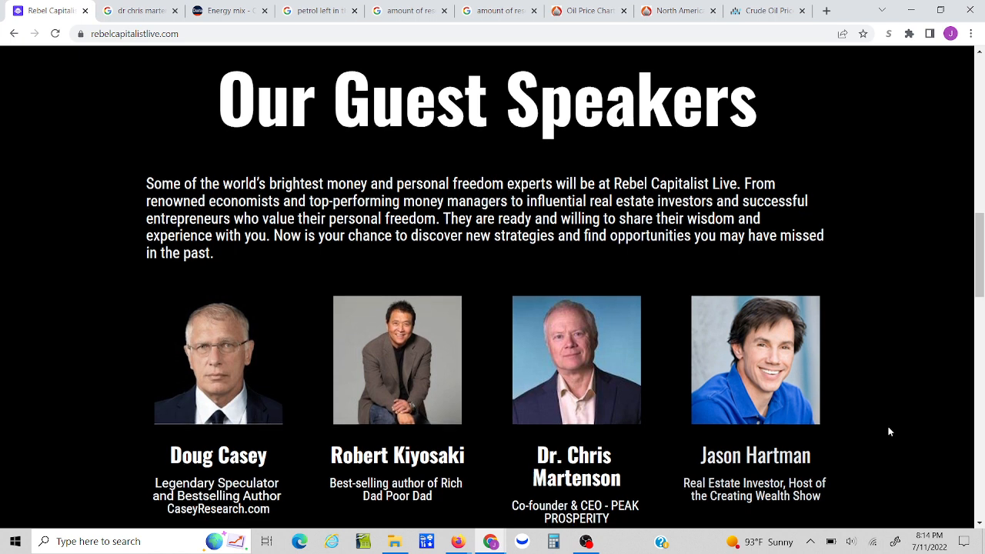
- Scroll through the current page and back up to review its content
scroll("down", 3)
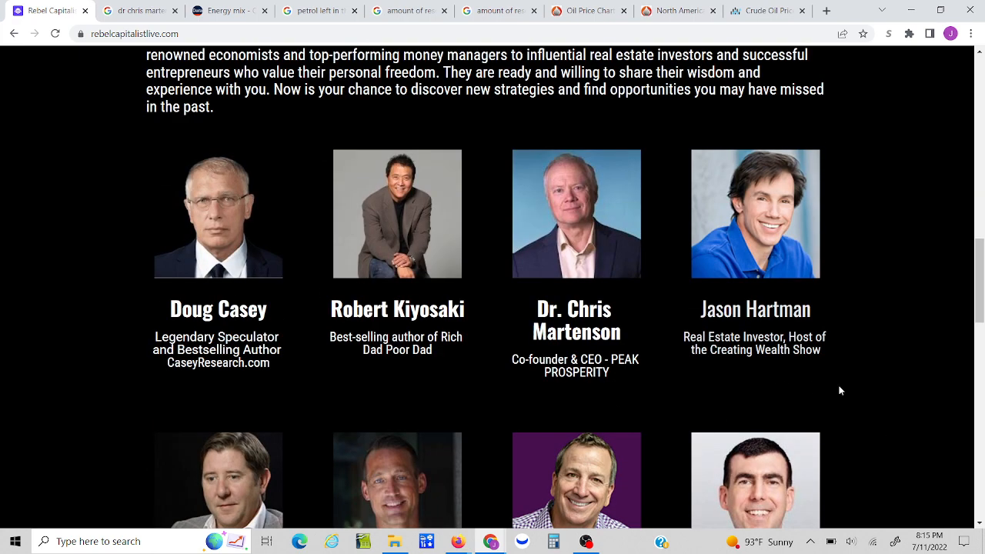
scroll("down", 3)
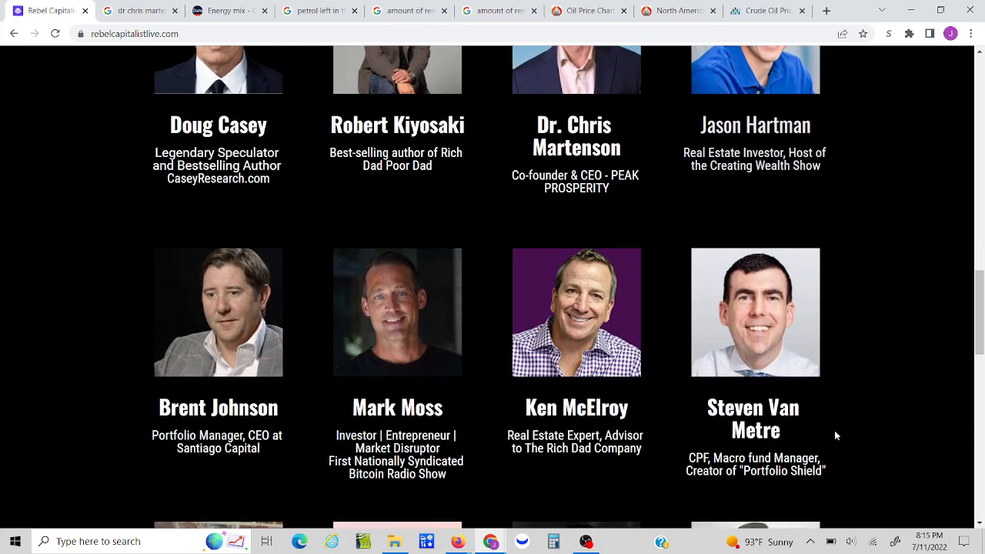
scroll("down", 3)
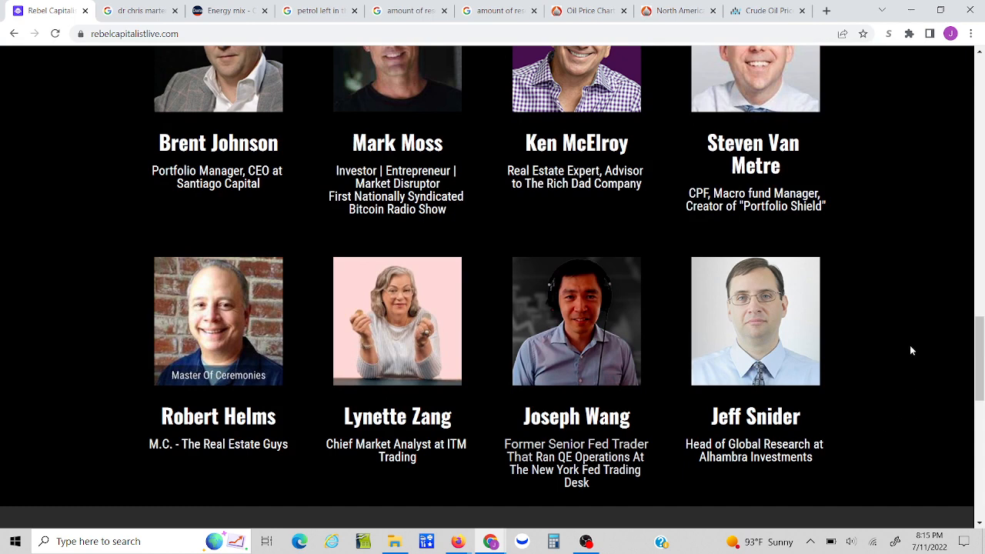
mouse_move(916, 403)
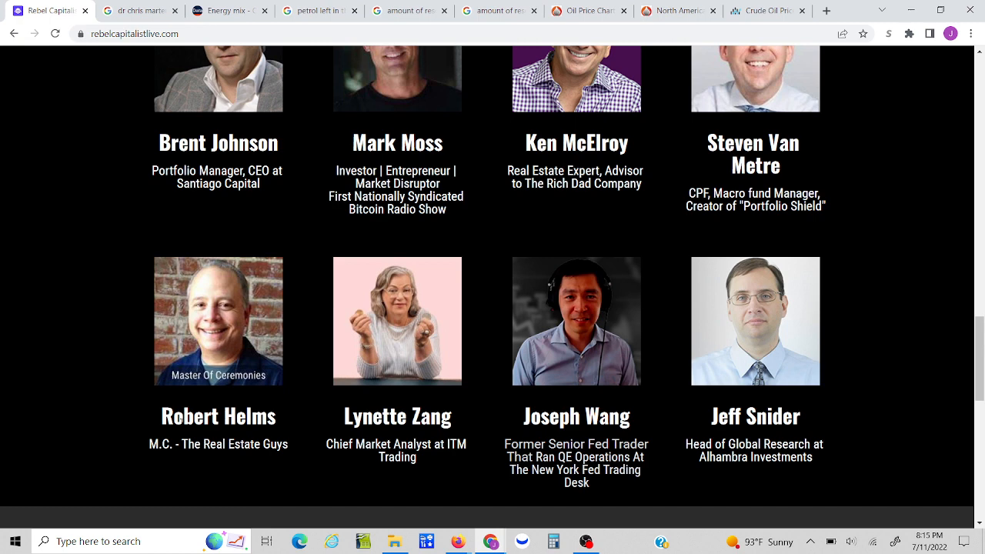
mouse_move(873, 413)
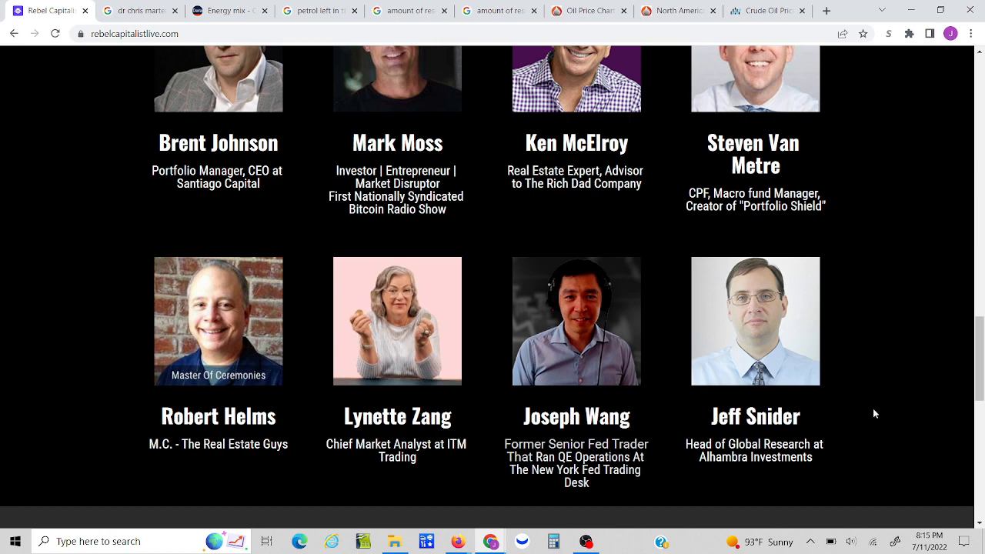
scroll("up", 3)
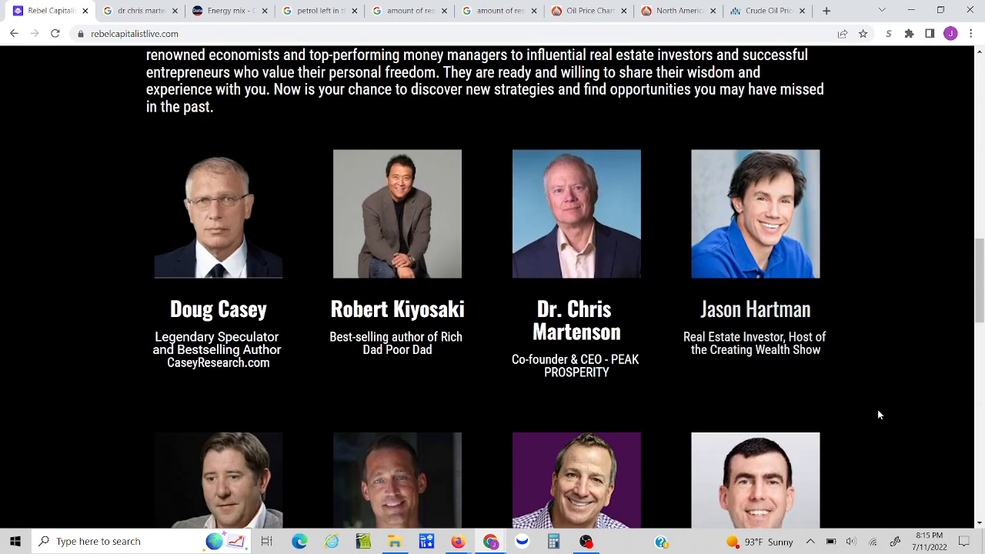
mouse_move(752, 252)
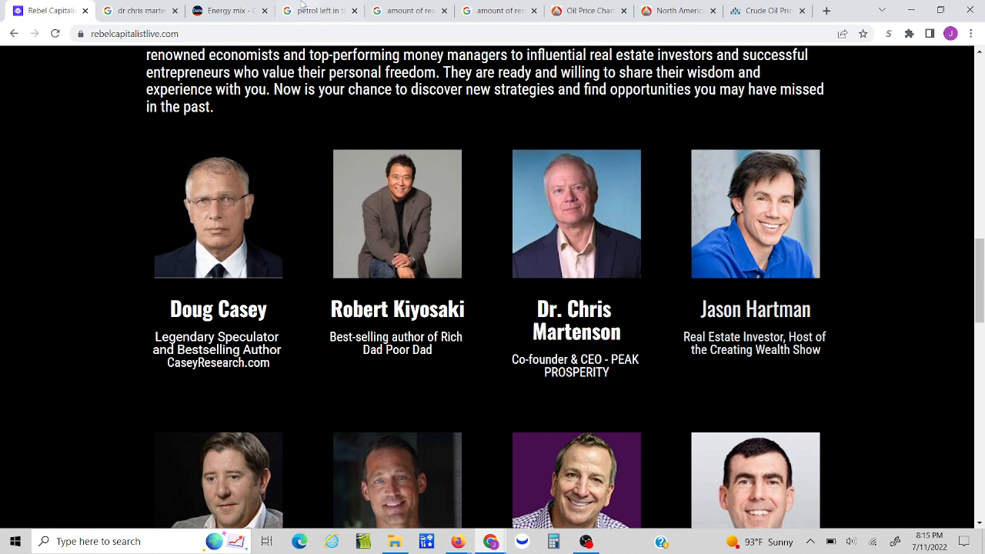
- View the Chris Martenson Google results, then return to the Our World in Data energy-mix page
left_click(123, 9)
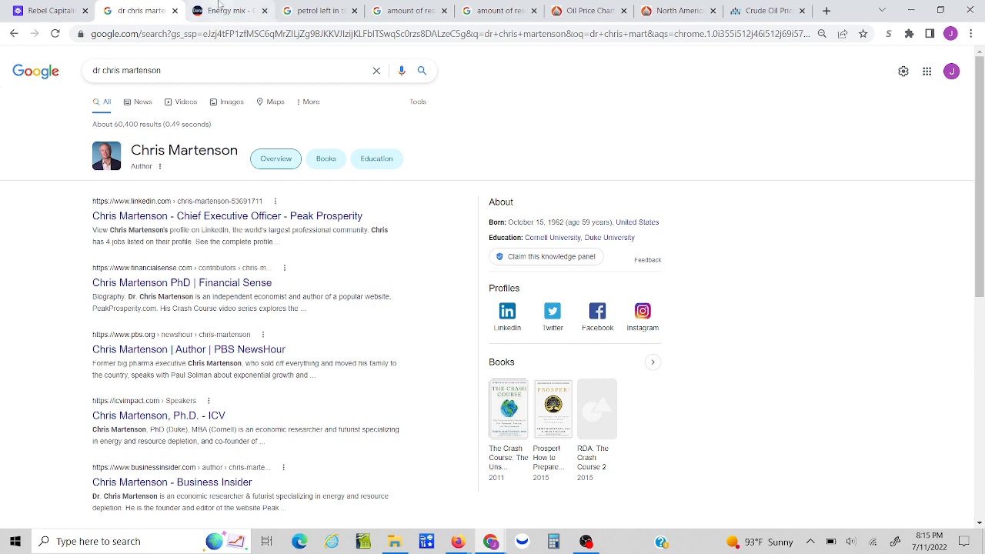
left_click(230, 9)
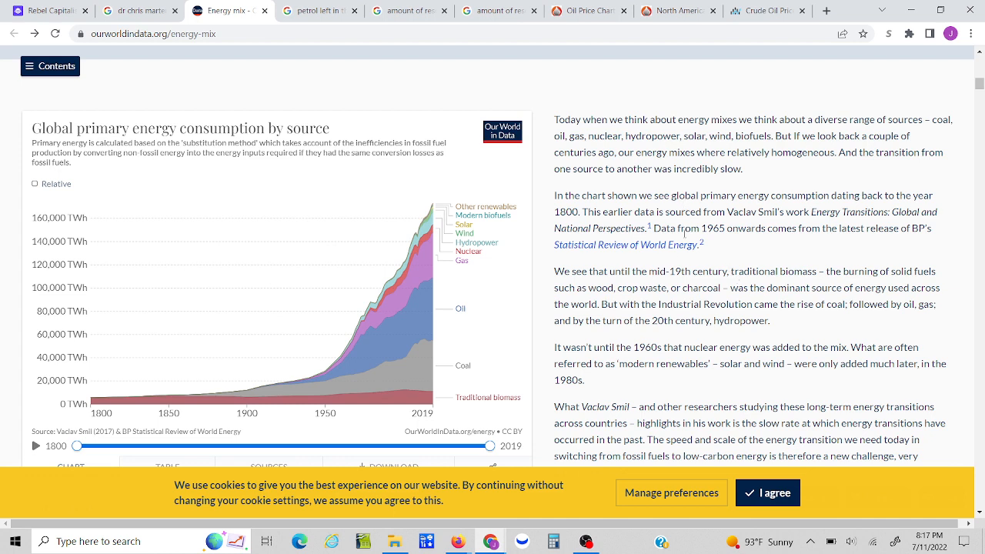
mouse_move(617, 340)
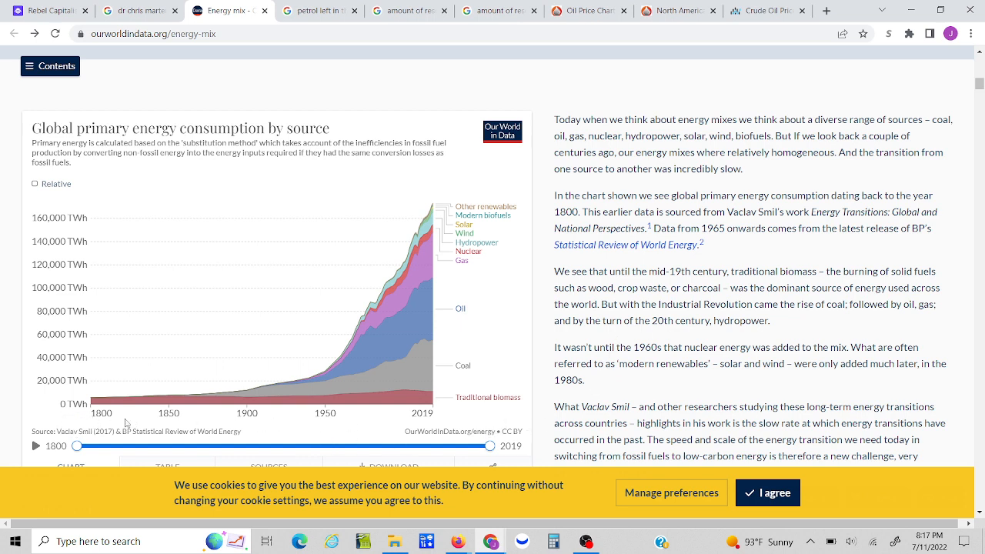
mouse_move(130, 407)
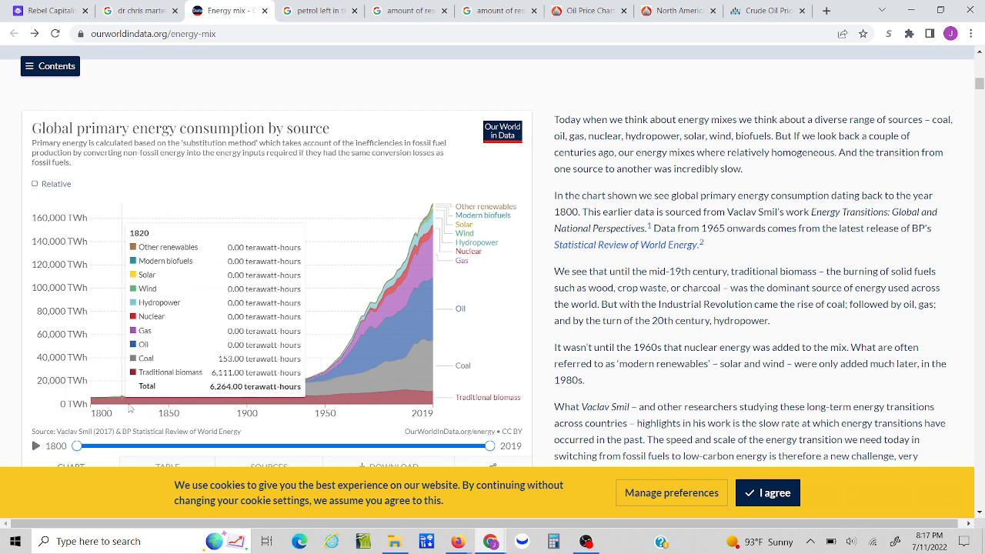
mouse_move(129, 406)
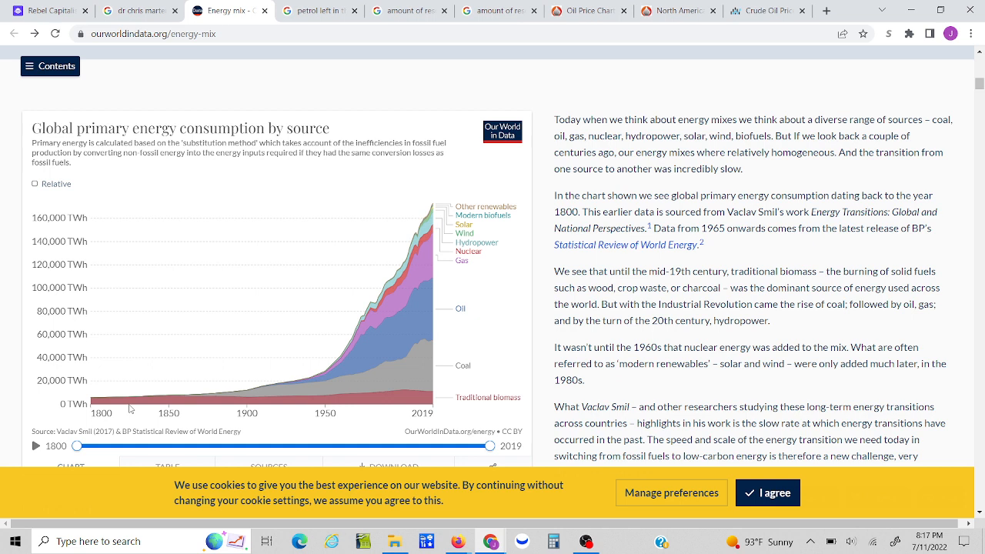
mouse_move(197, 400)
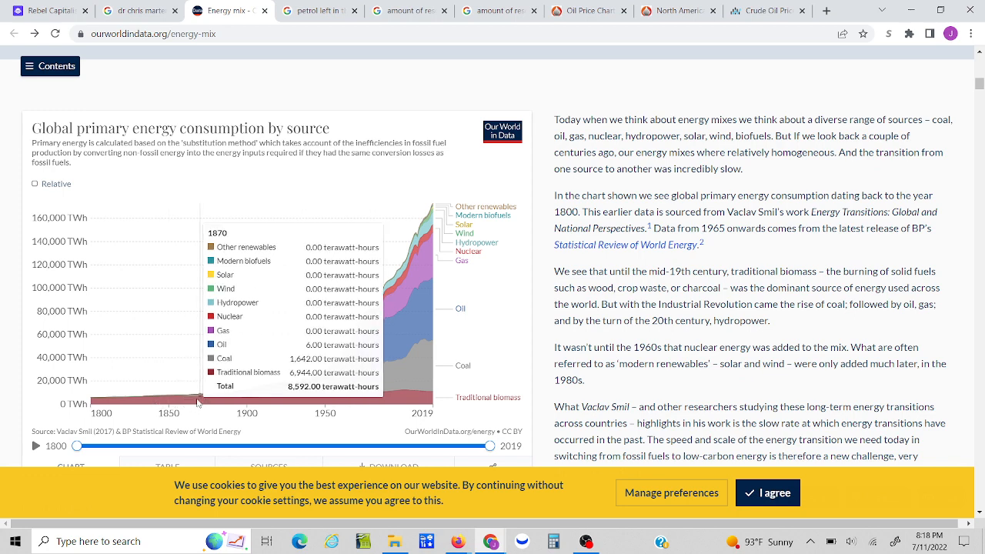
mouse_move(331, 391)
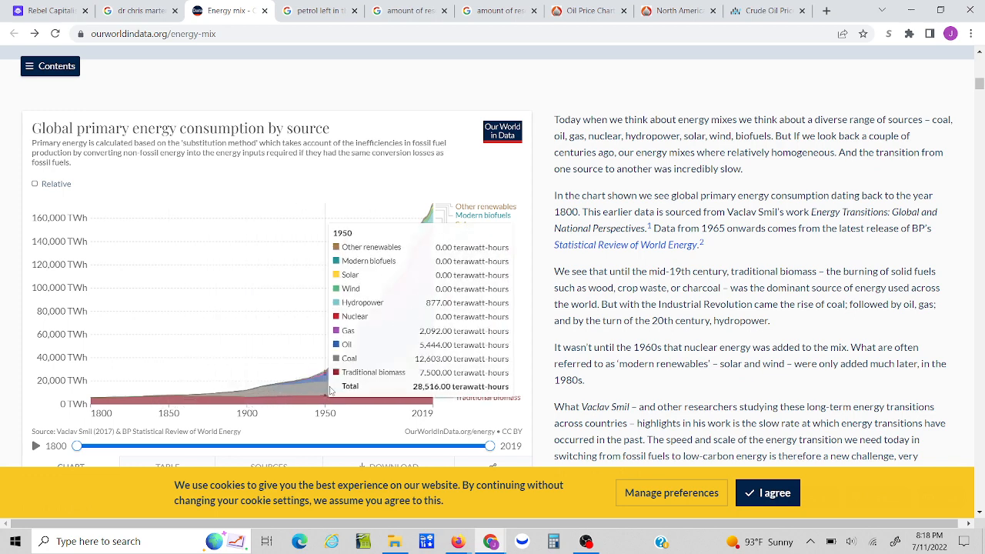
mouse_move(309, 397)
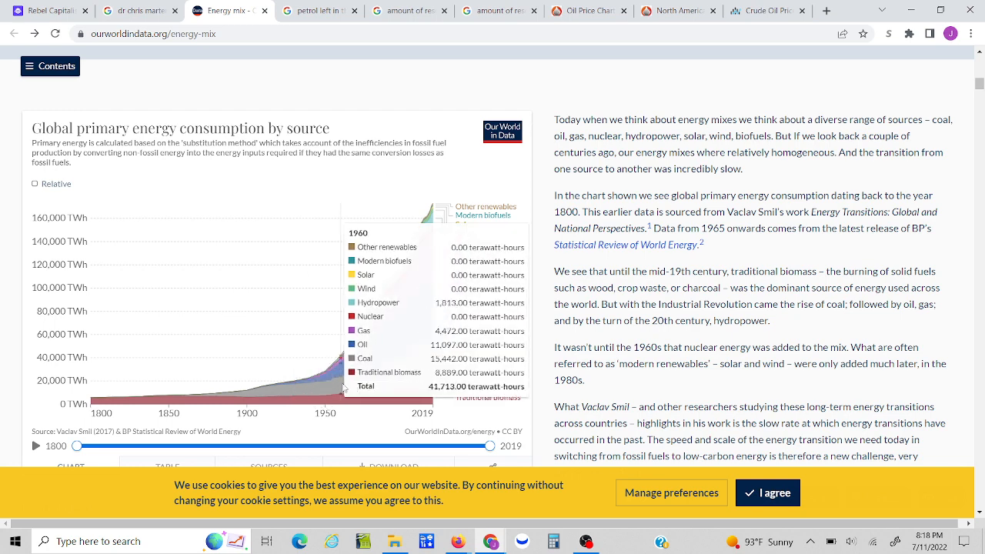
mouse_move(363, 436)
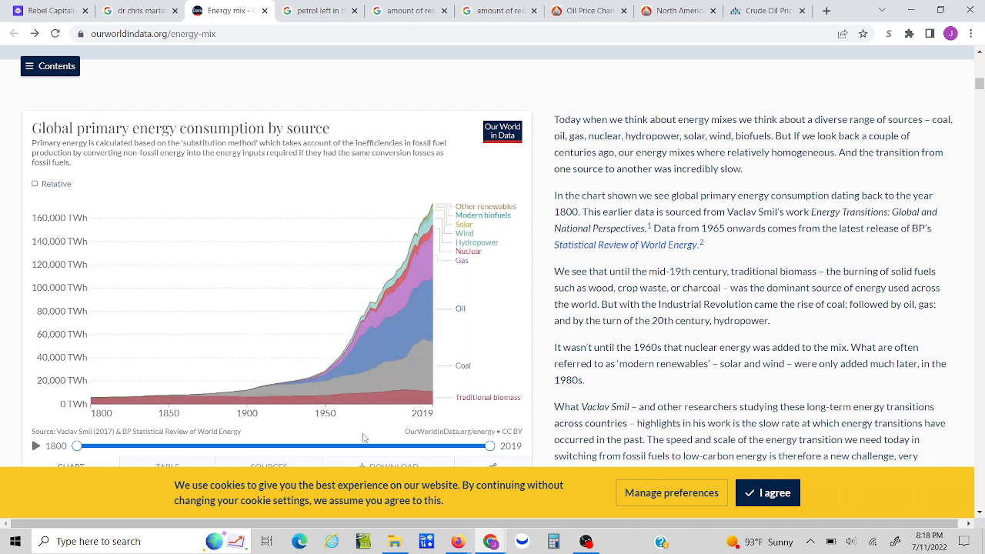
mouse_move(372, 368)
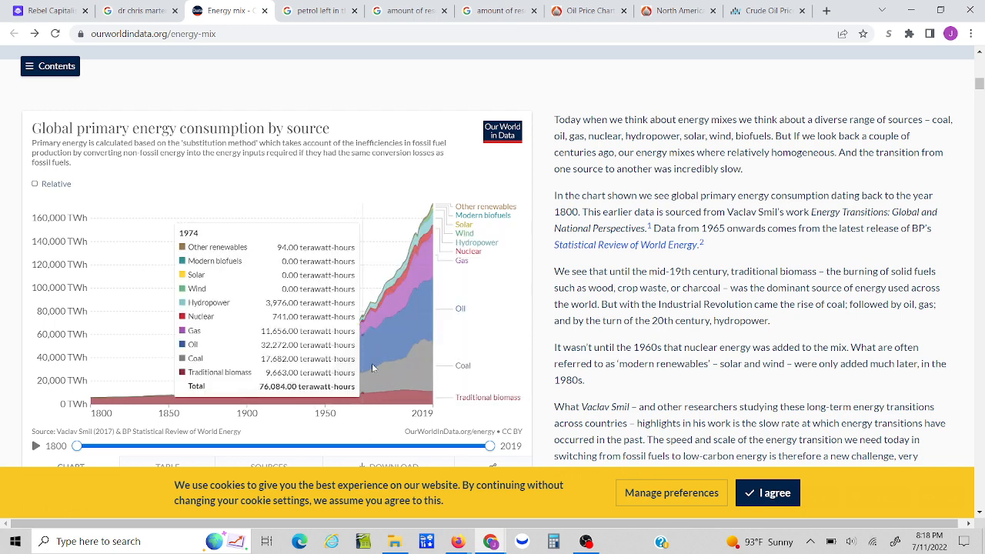
mouse_move(397, 369)
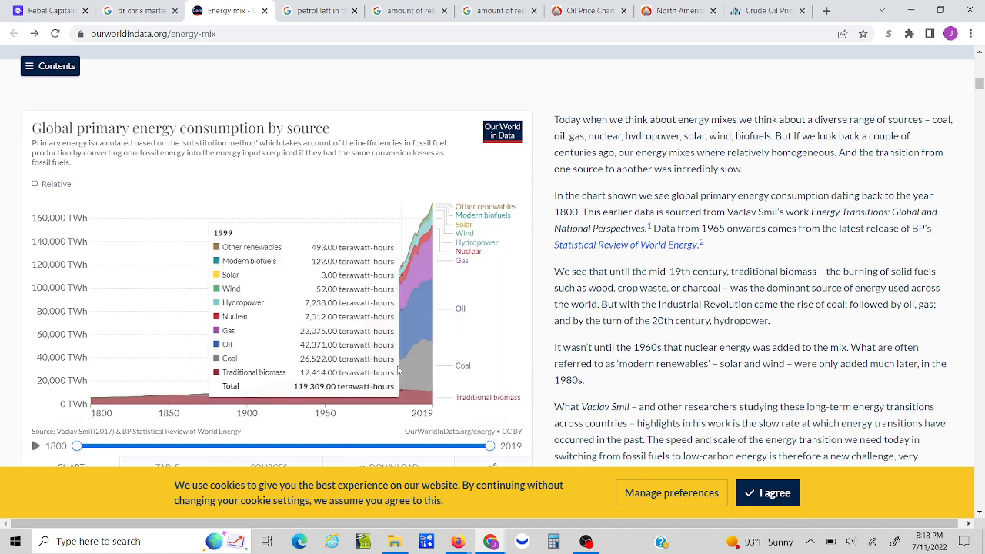
mouse_move(477, 340)
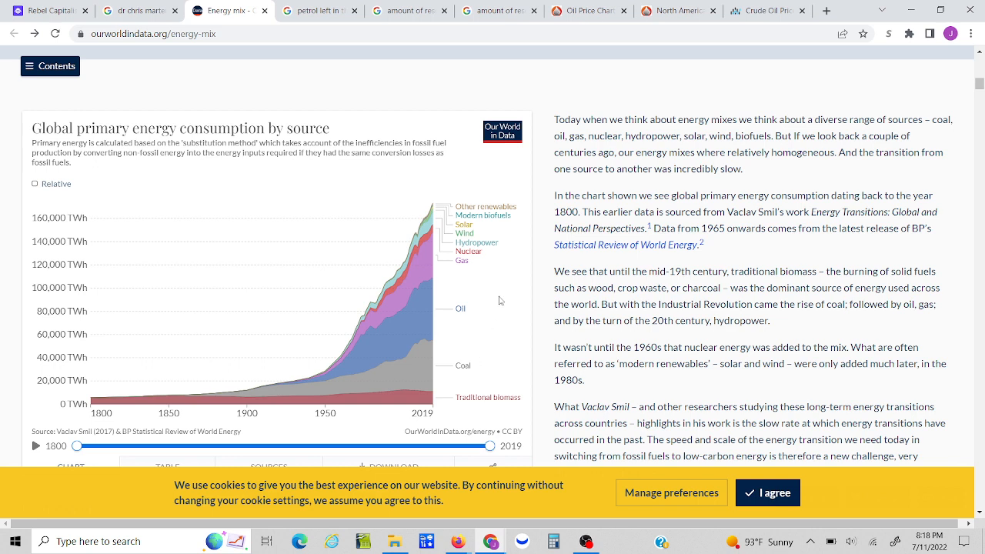
mouse_move(504, 348)
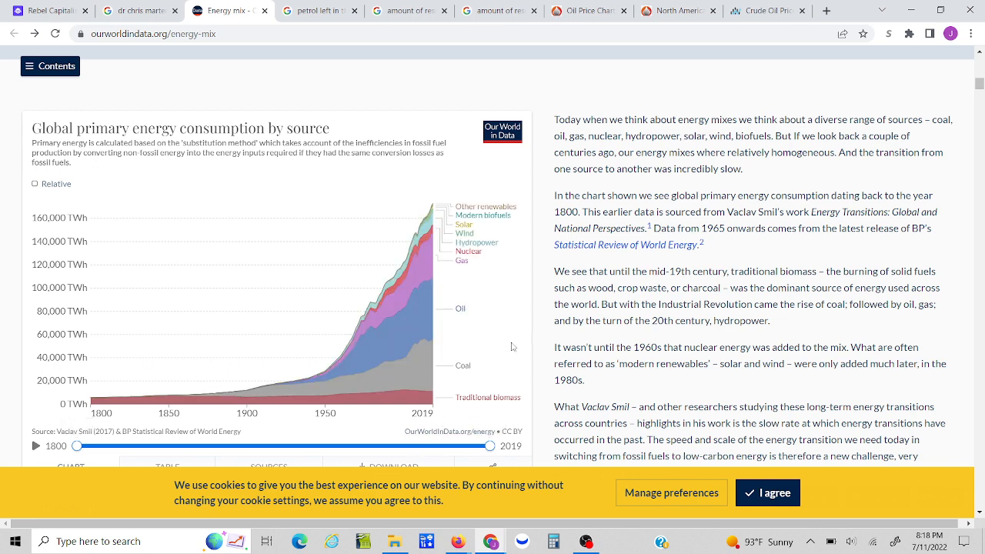
mouse_move(516, 305)
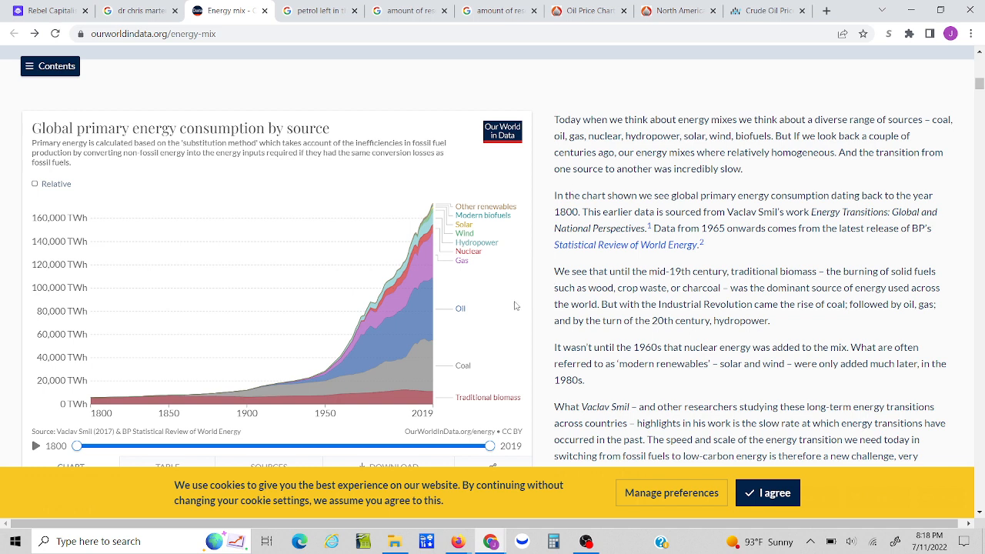
mouse_move(497, 363)
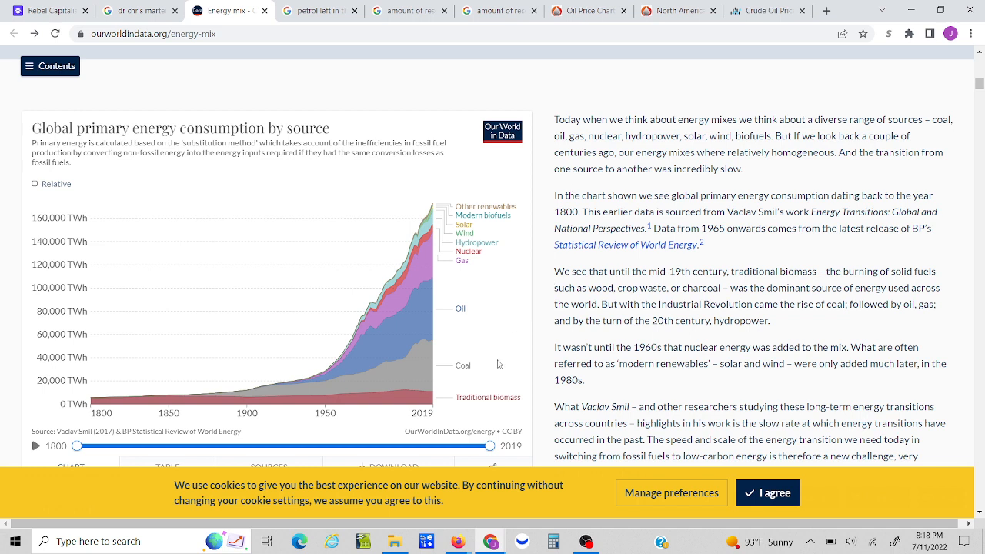
mouse_move(463, 366)
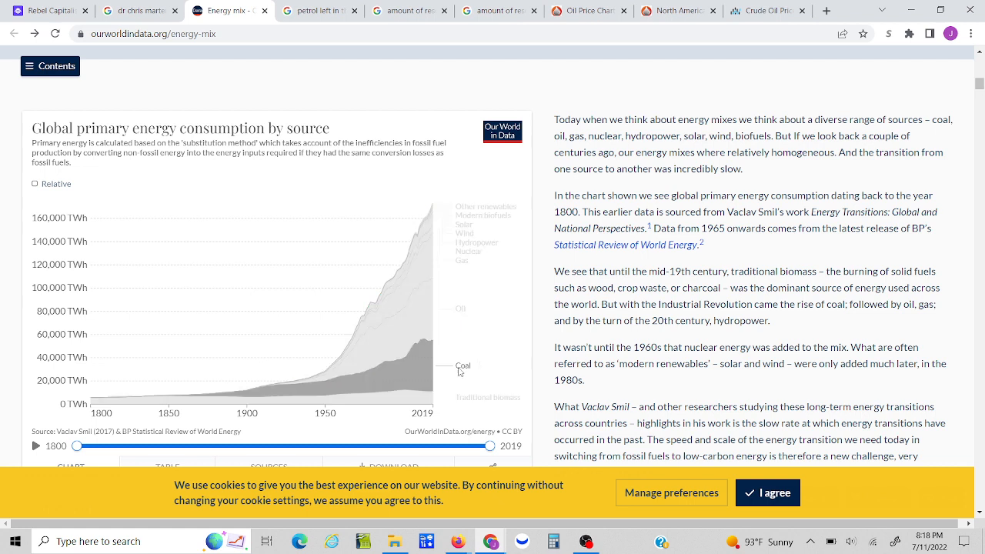
mouse_move(462, 260)
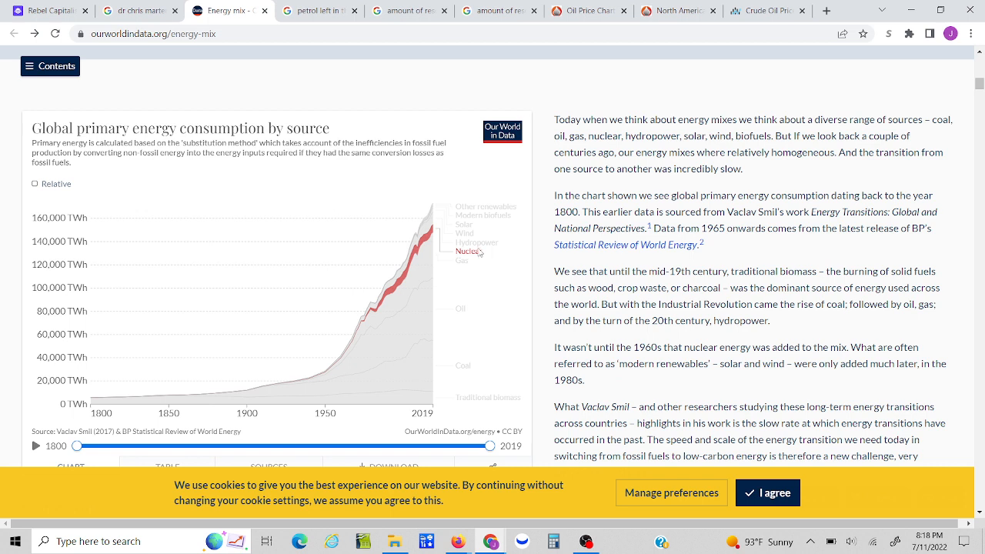
mouse_move(477, 243)
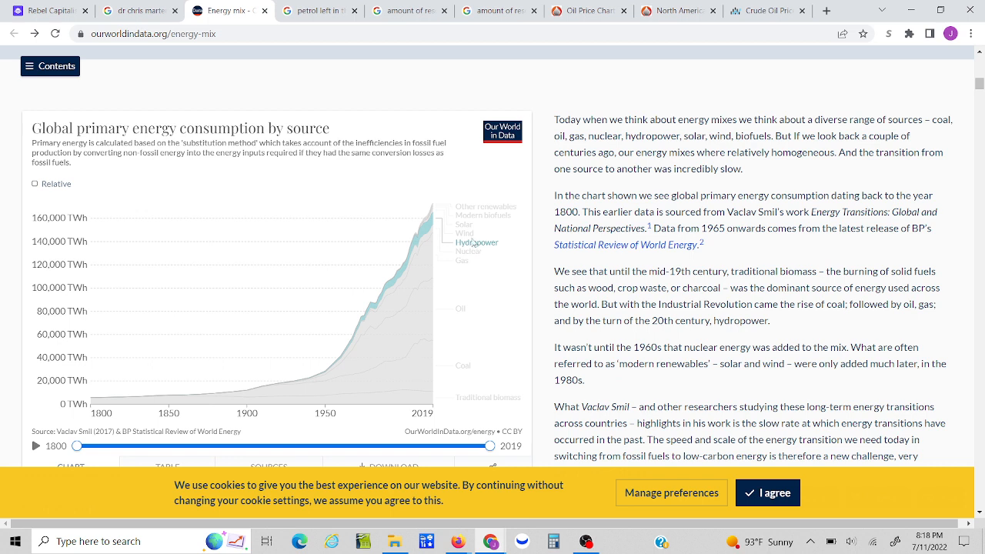
mouse_move(464, 225)
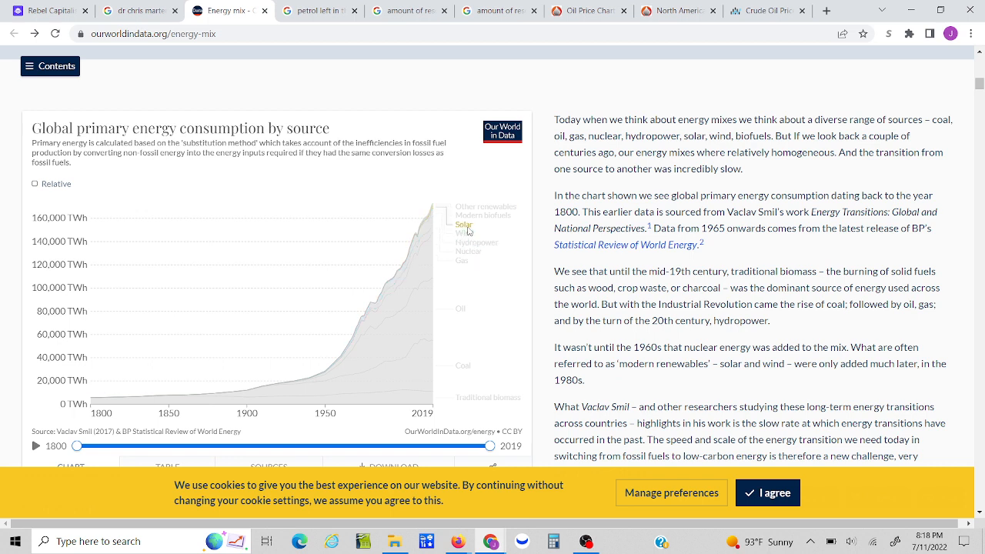
mouse_move(469, 218)
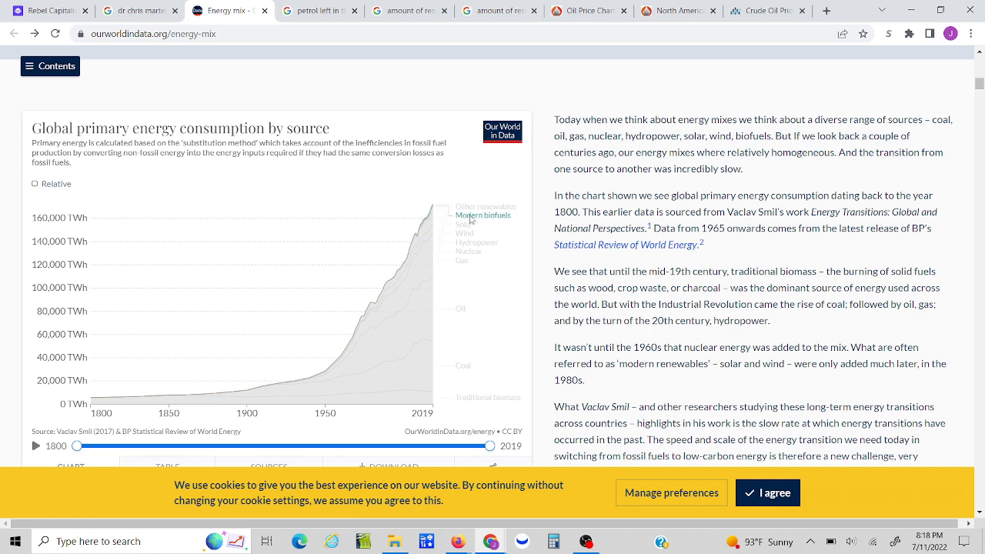
mouse_move(470, 237)
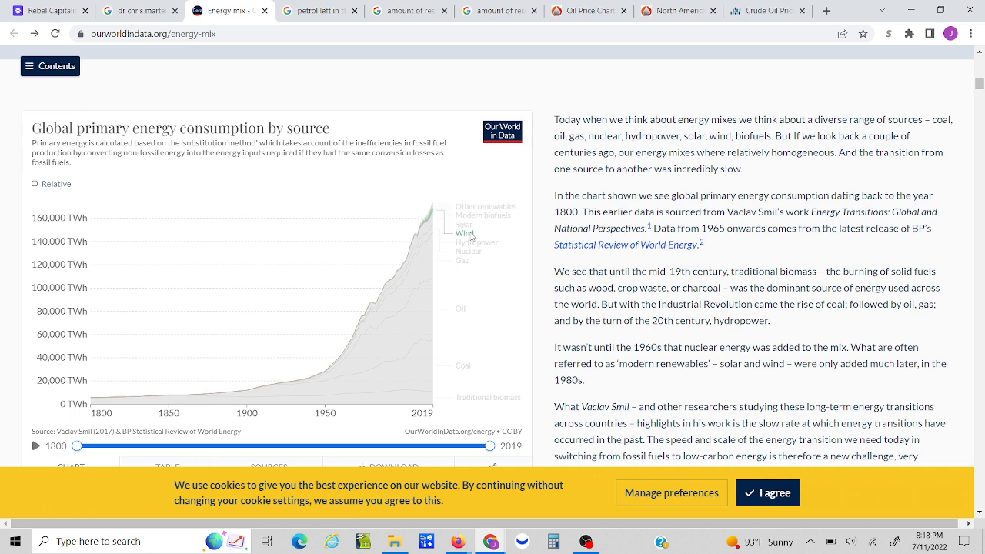
mouse_move(431, 219)
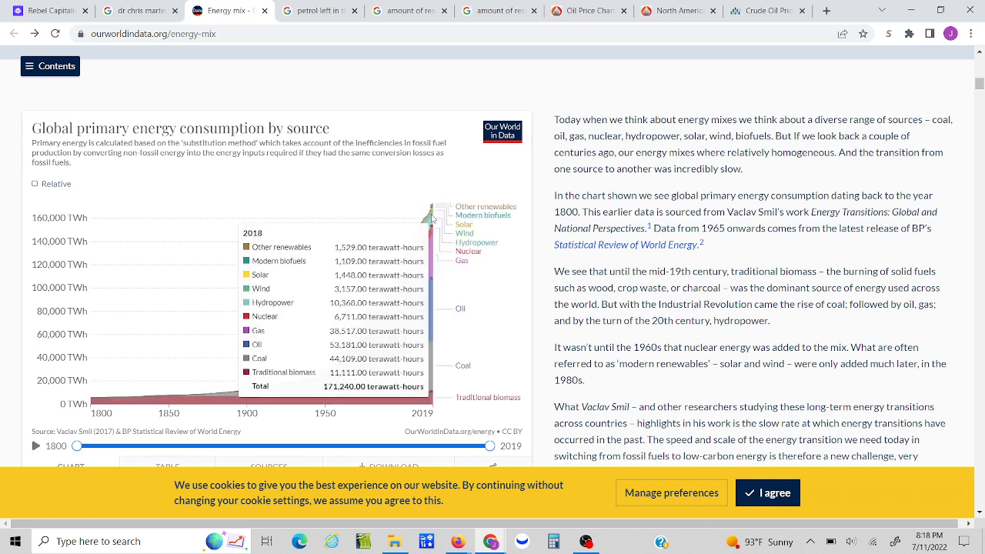
mouse_move(458, 234)
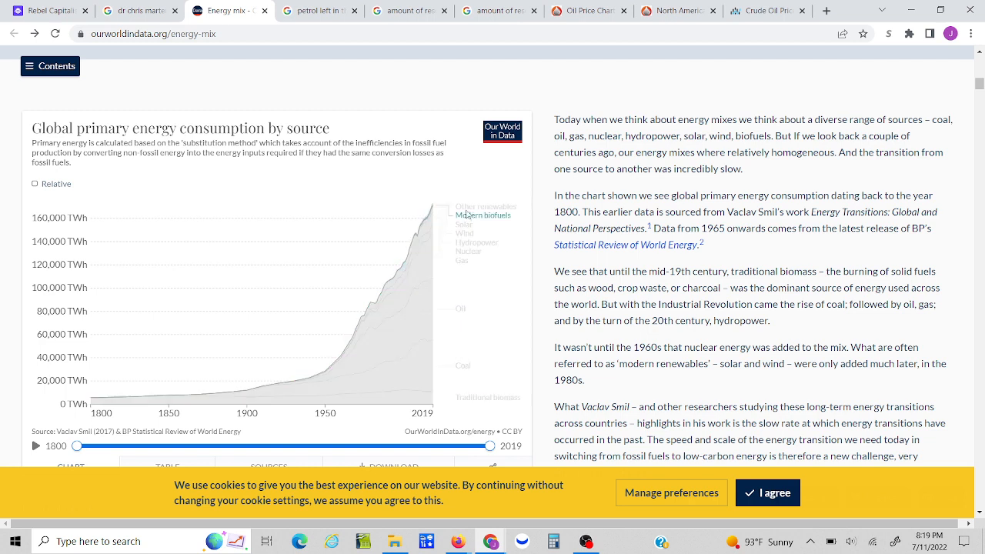
mouse_move(477, 243)
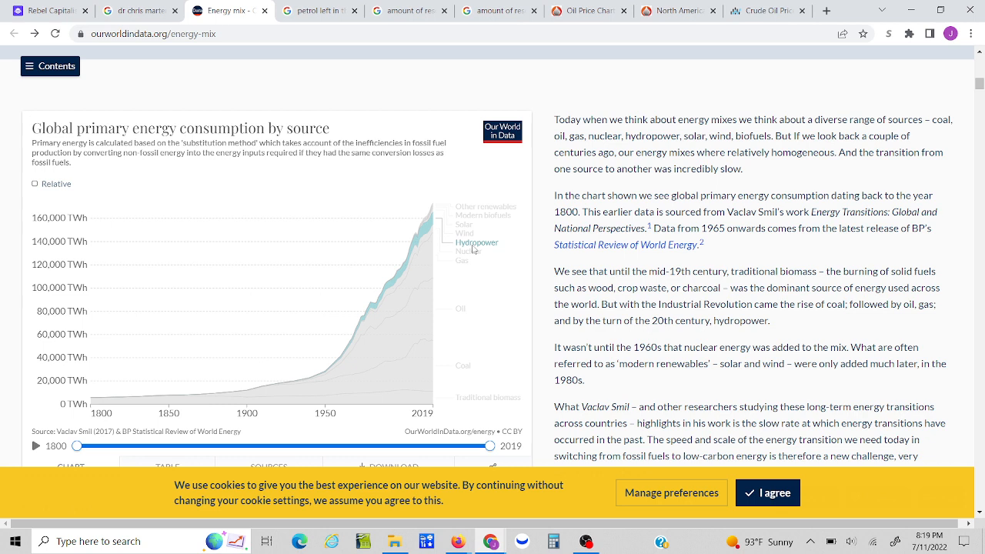
mouse_move(465, 222)
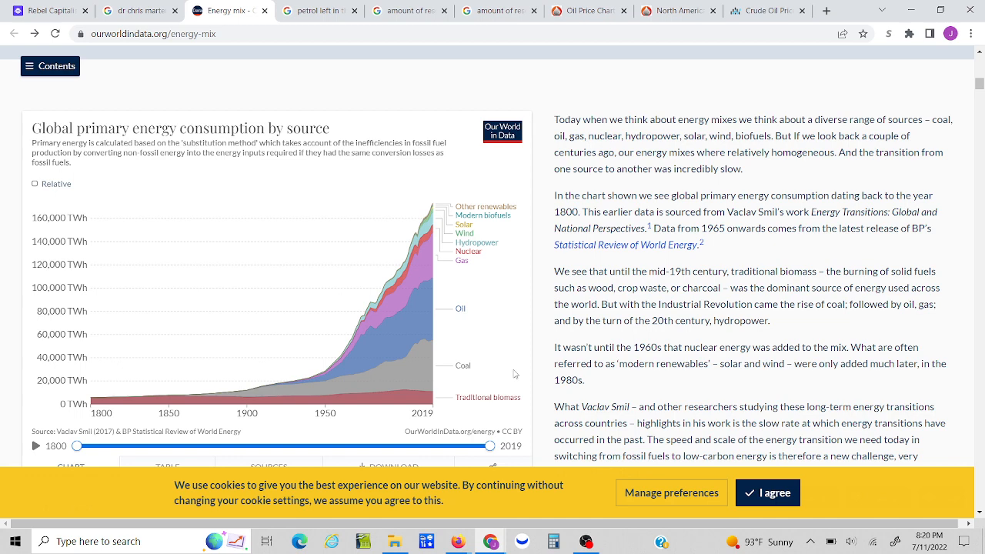
mouse_move(438, 297)
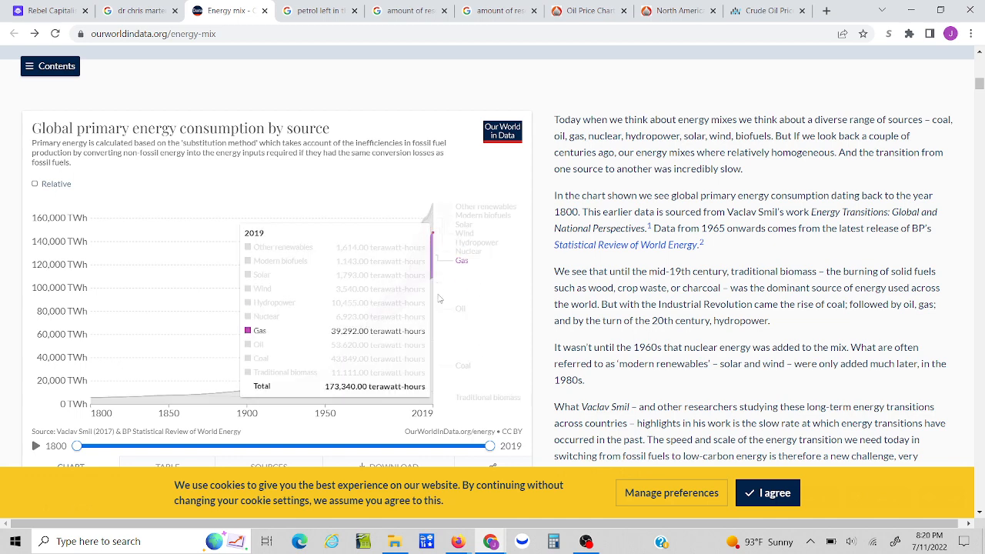
mouse_move(429, 290)
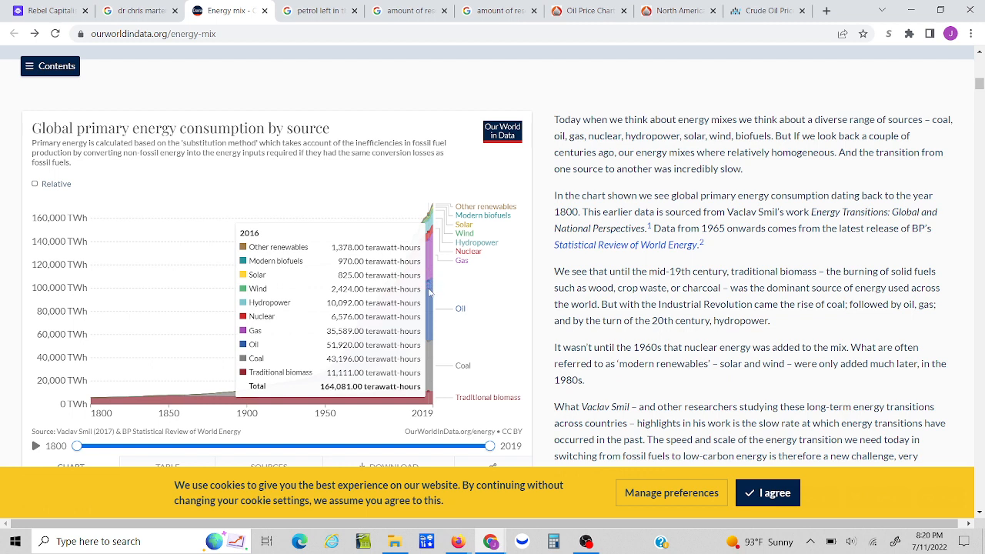
mouse_move(432, 356)
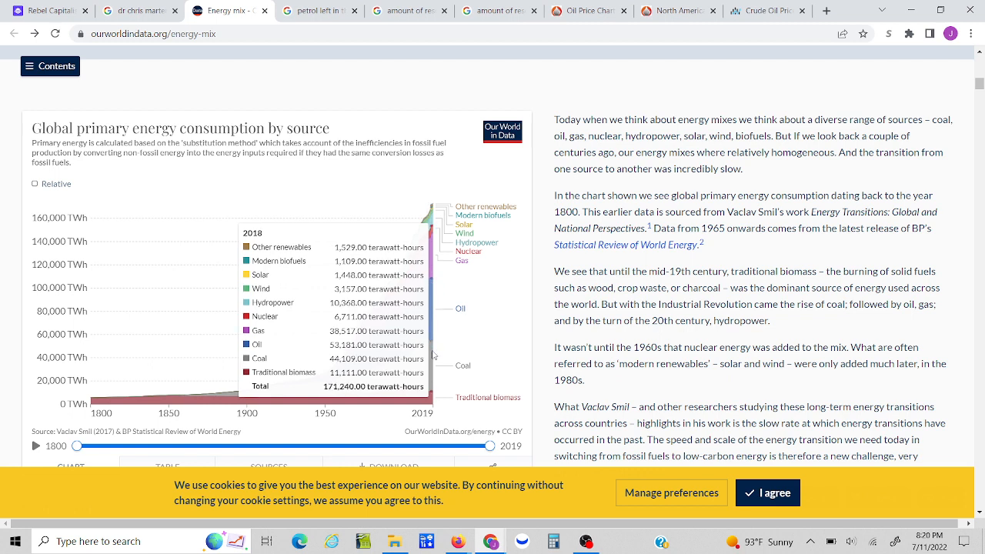
mouse_move(486, 317)
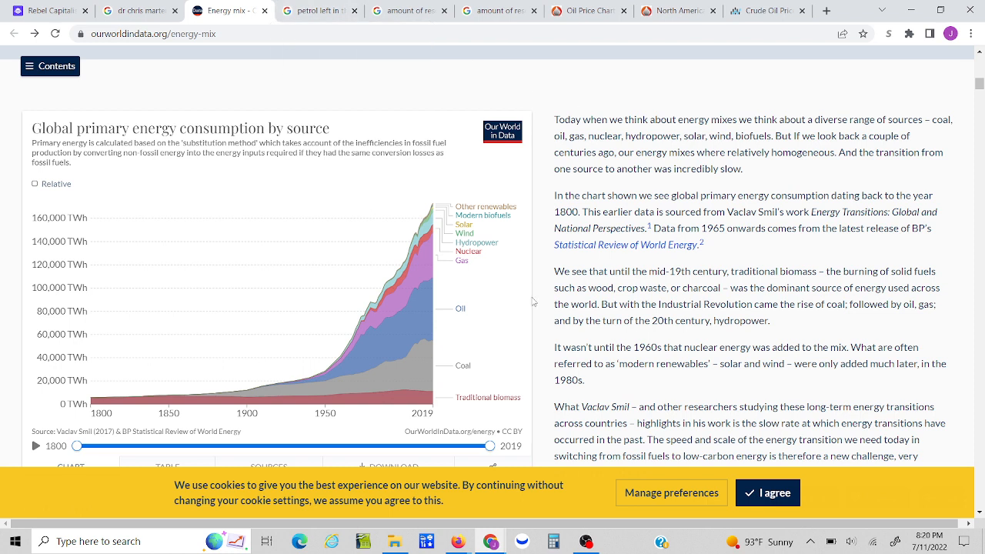
mouse_move(403, 73)
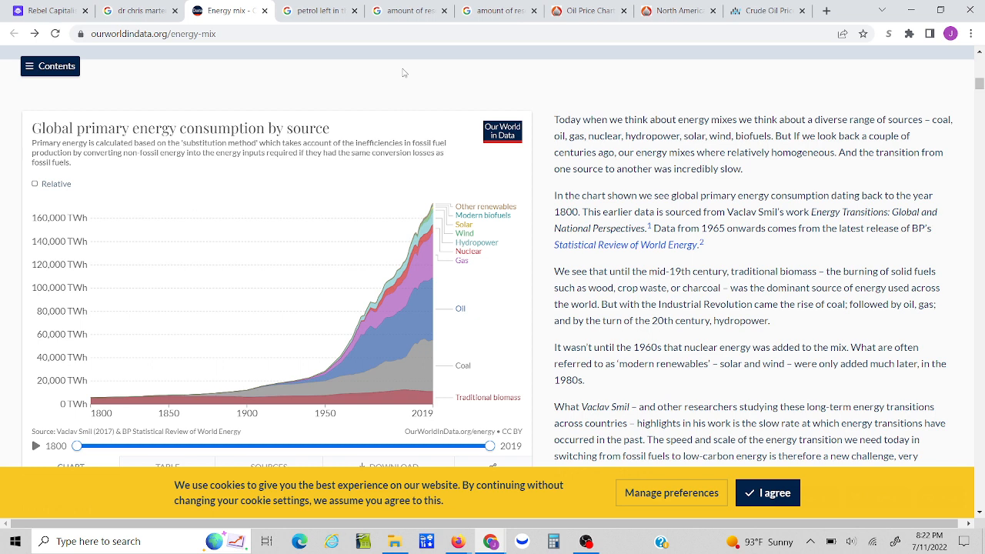
mouse_move(464, 147)
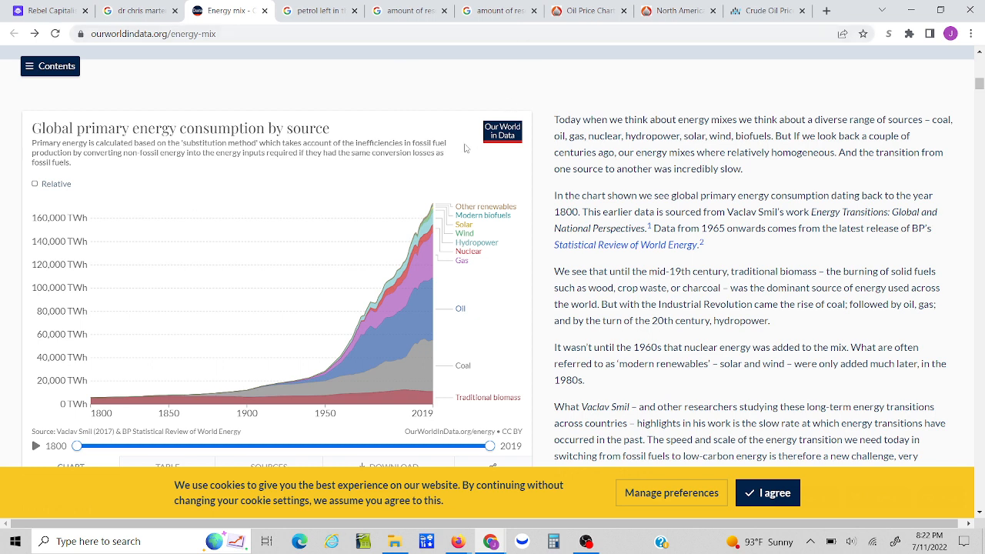
mouse_move(421, 224)
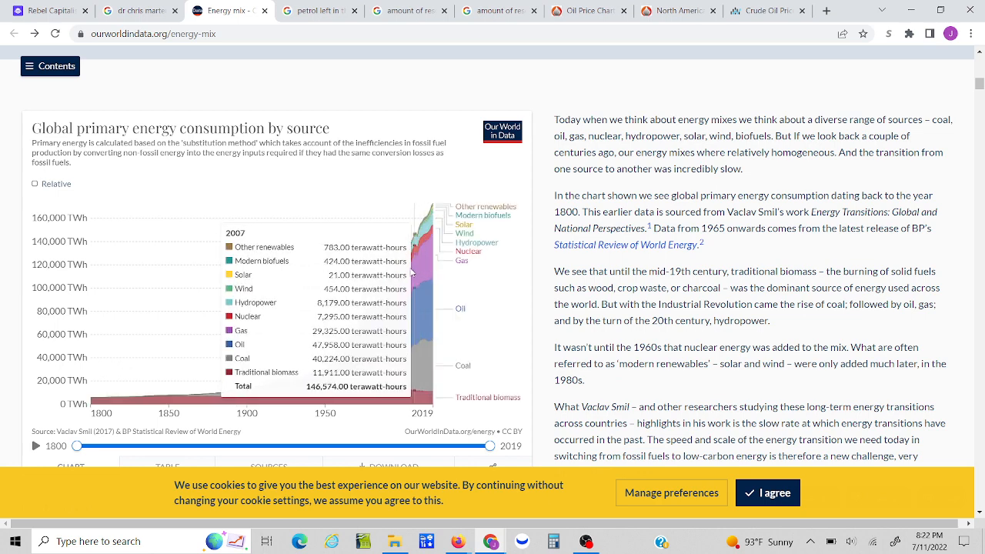
mouse_move(421, 280)
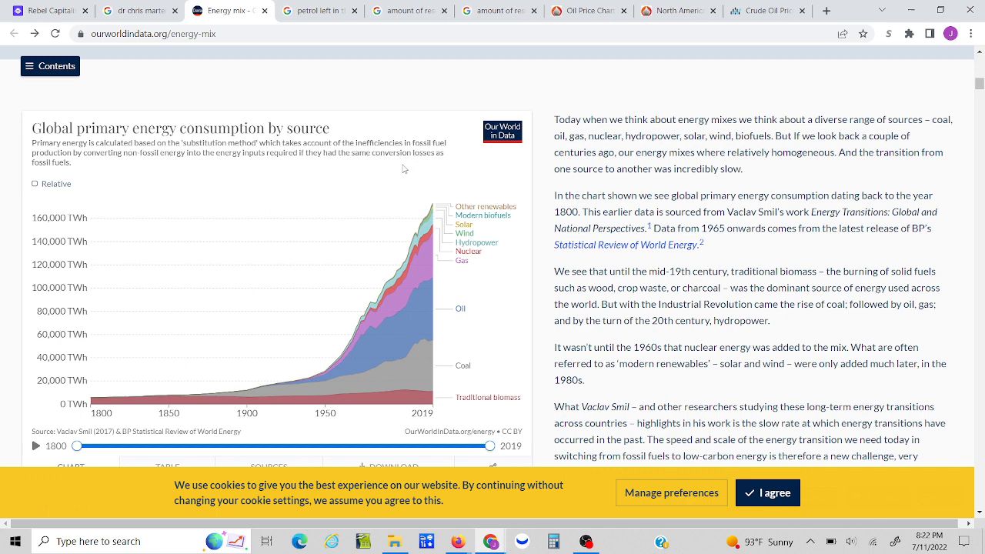
- Highlight the oil consumption and reserves-to-consumption (47) lines in the 'petrol left in the world' snippet
left_click(316, 9)
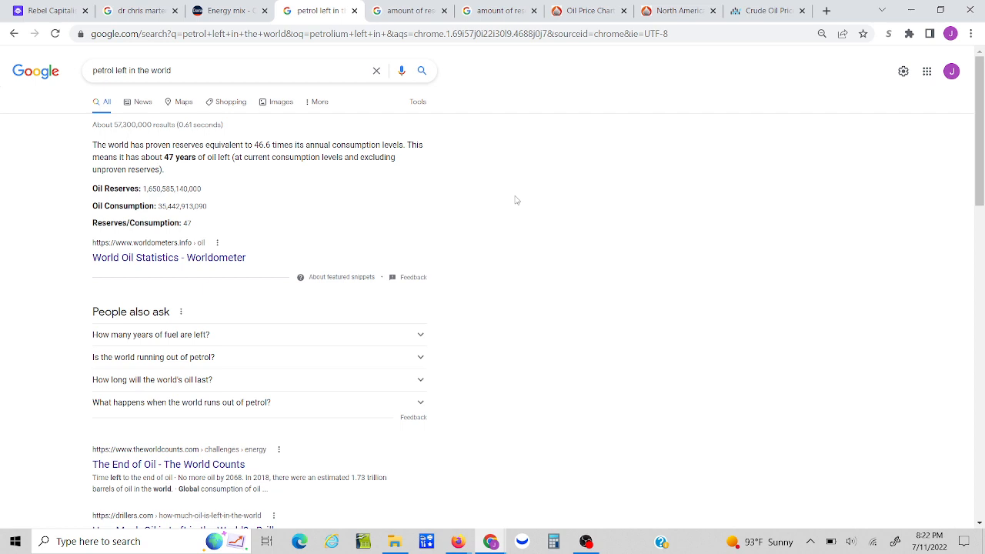
mouse_move(347, 269)
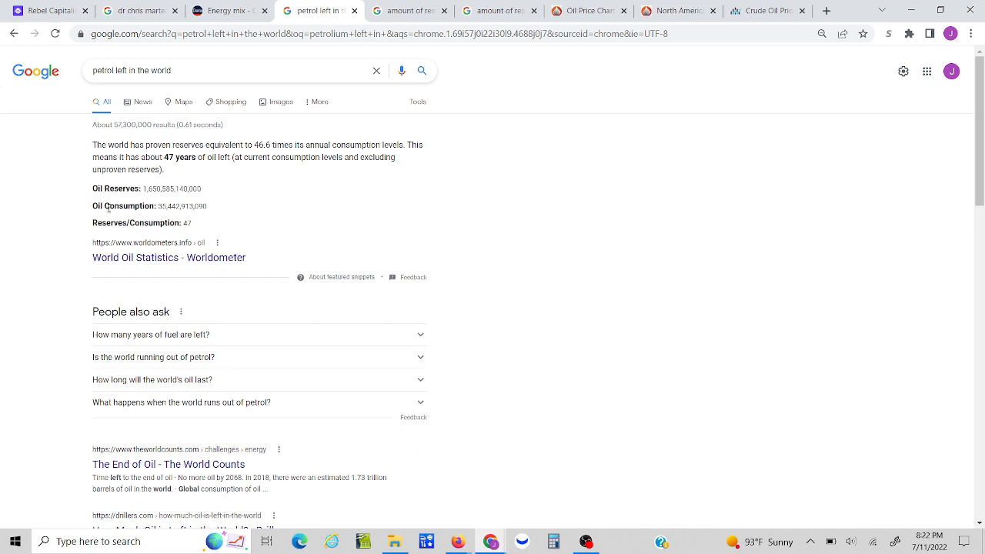
triple_click(123, 206)
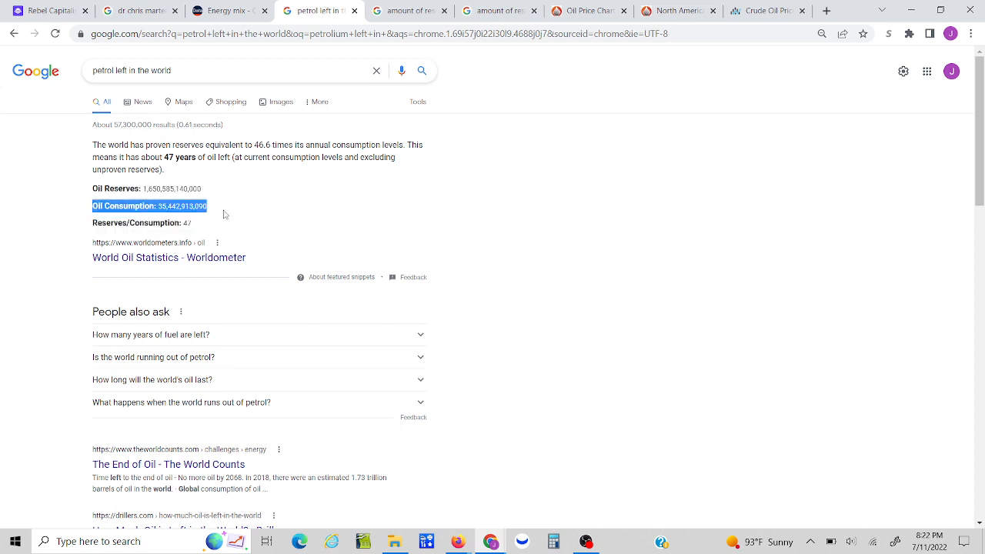
left_click(223, 216)
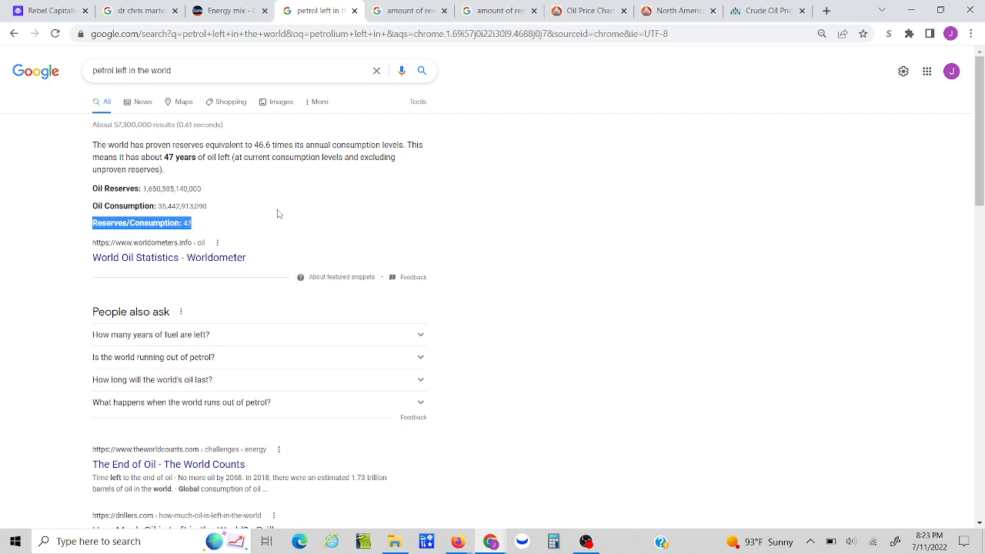
mouse_move(230, 231)
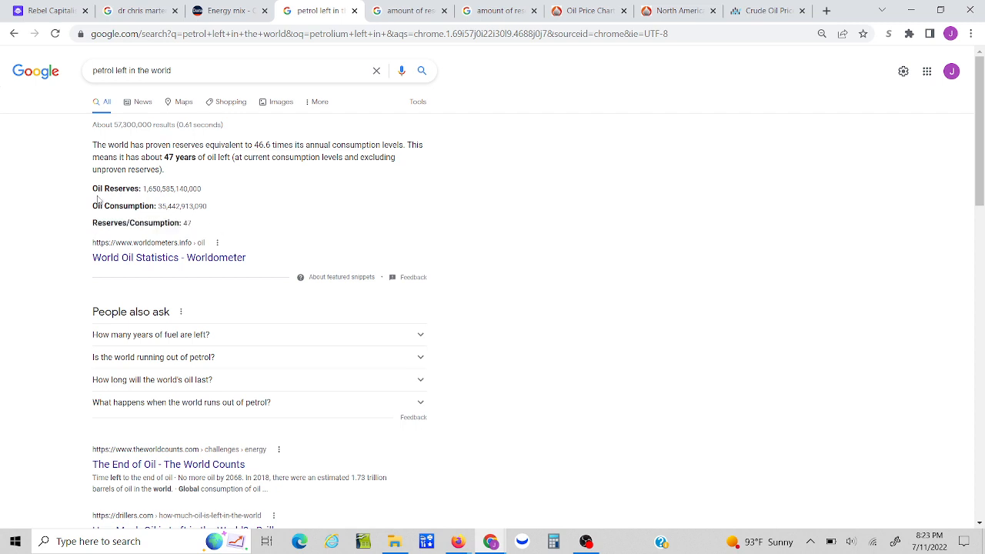
left_click_drag(93, 188, 192, 223)
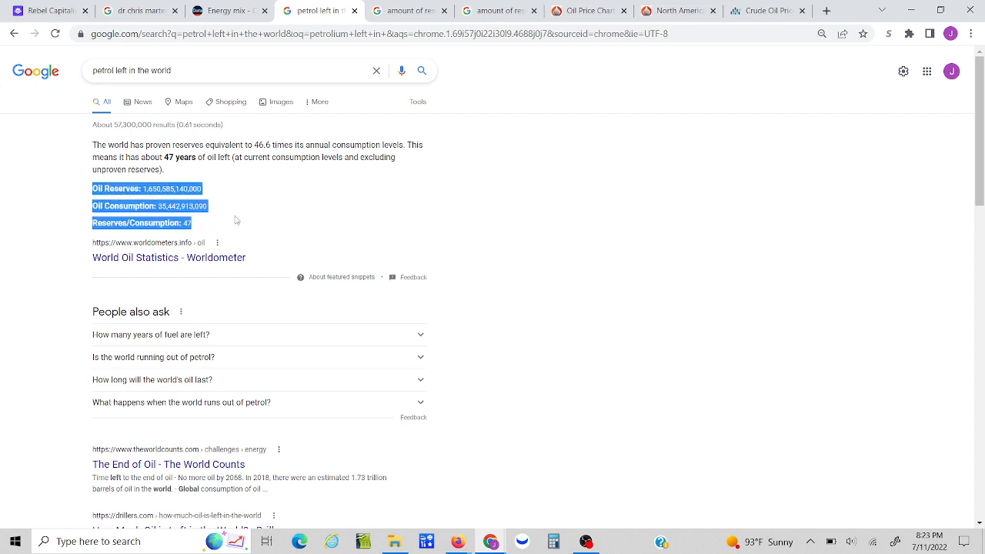
left_click(93, 197)
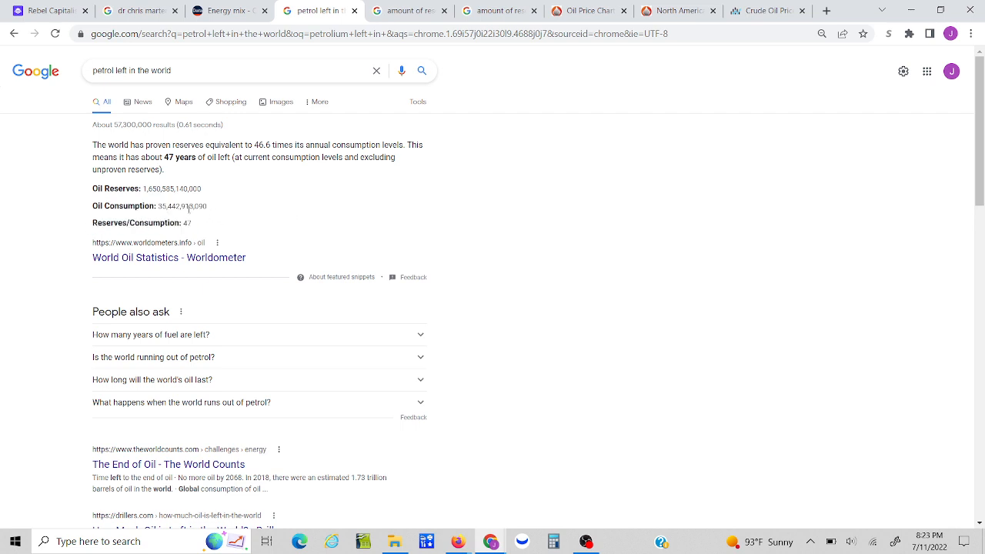
double_click(184, 206)
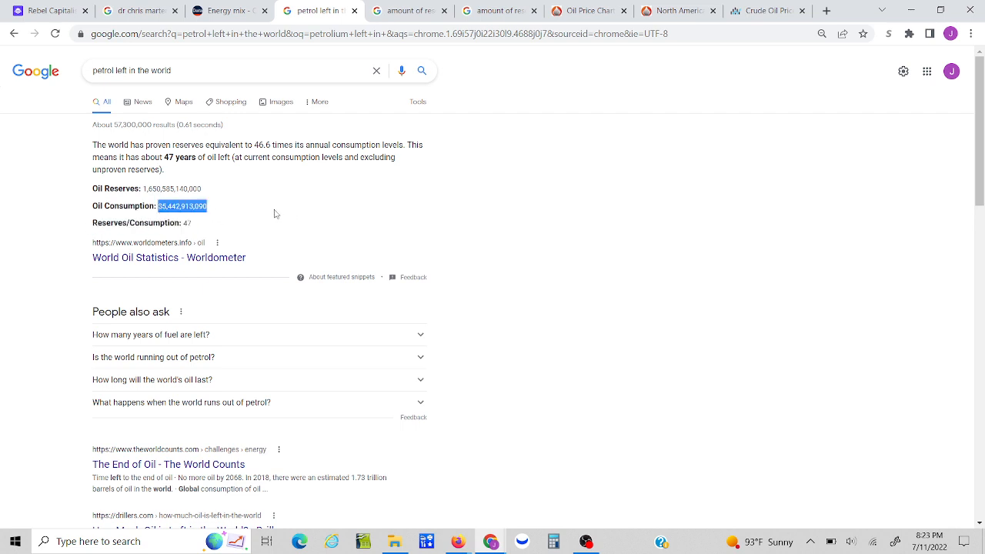
left_click(292, 206)
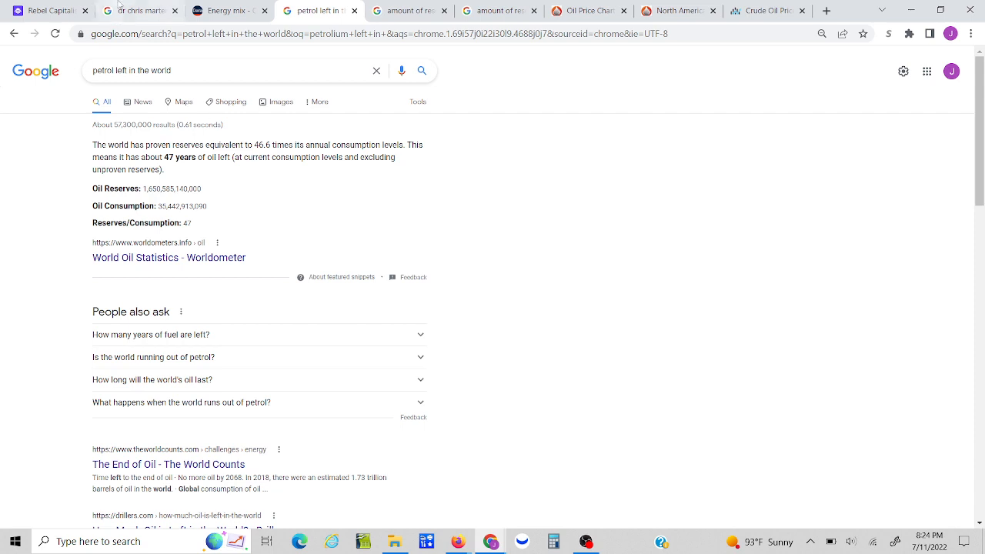
left_click(223, 9)
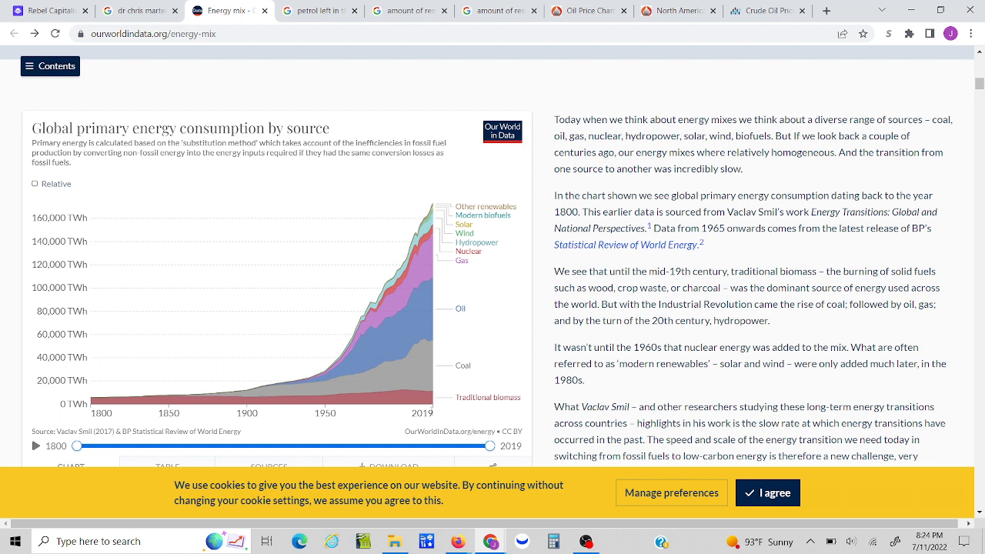
mouse_move(377, 437)
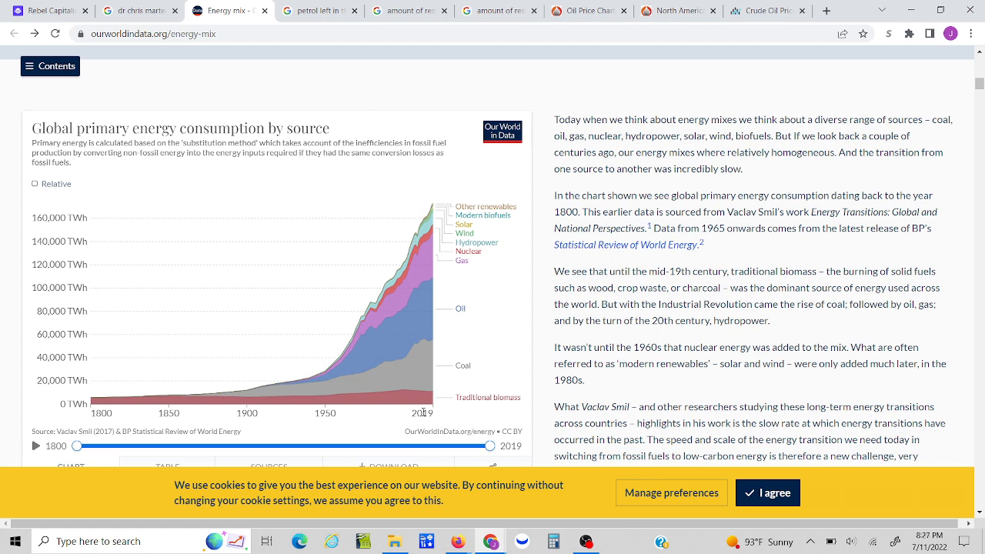
left_click(320, 9)
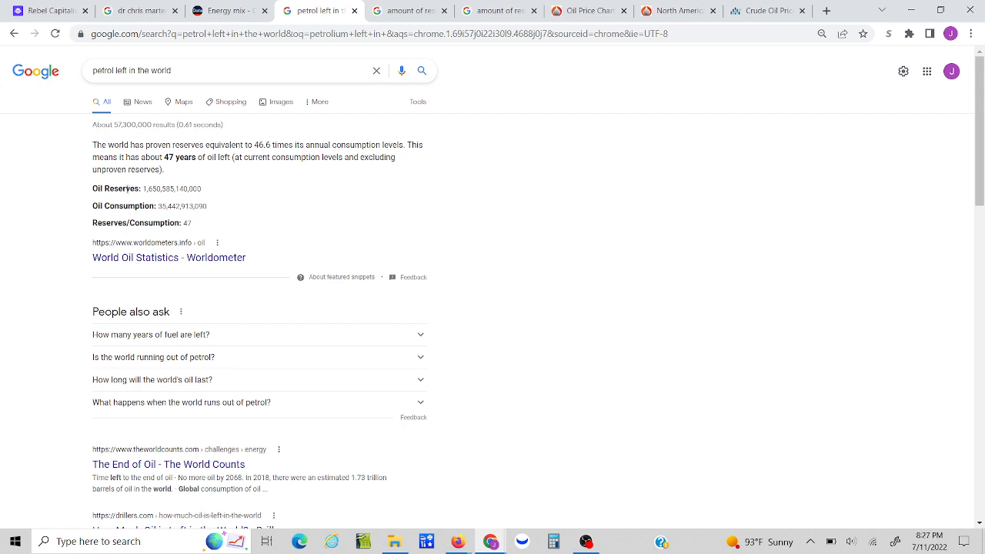
- Briefly highlight the oil reserves answer text, then switch to the Chris Martenson results
left_click_drag(92, 145, 192, 223)
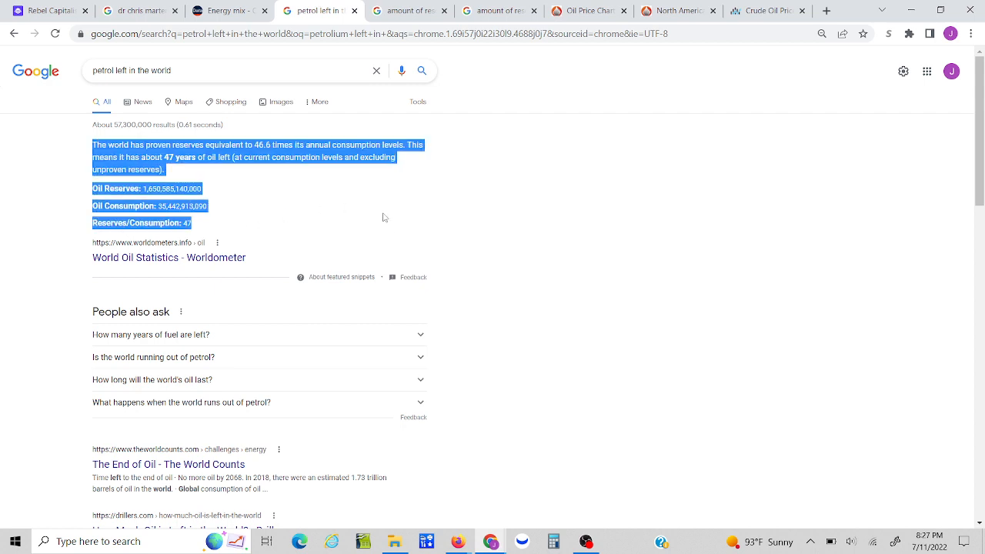
left_click(384, 217)
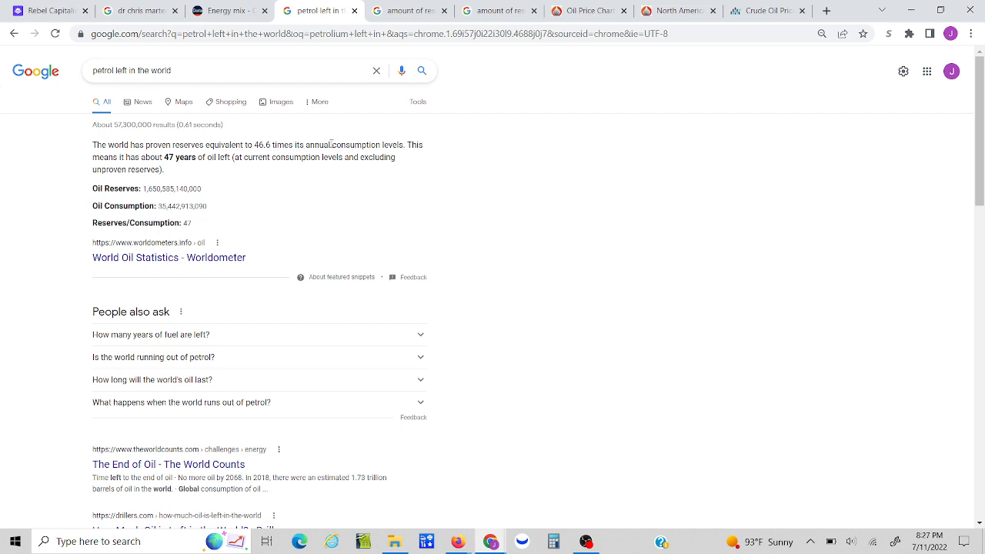
mouse_move(408, 9)
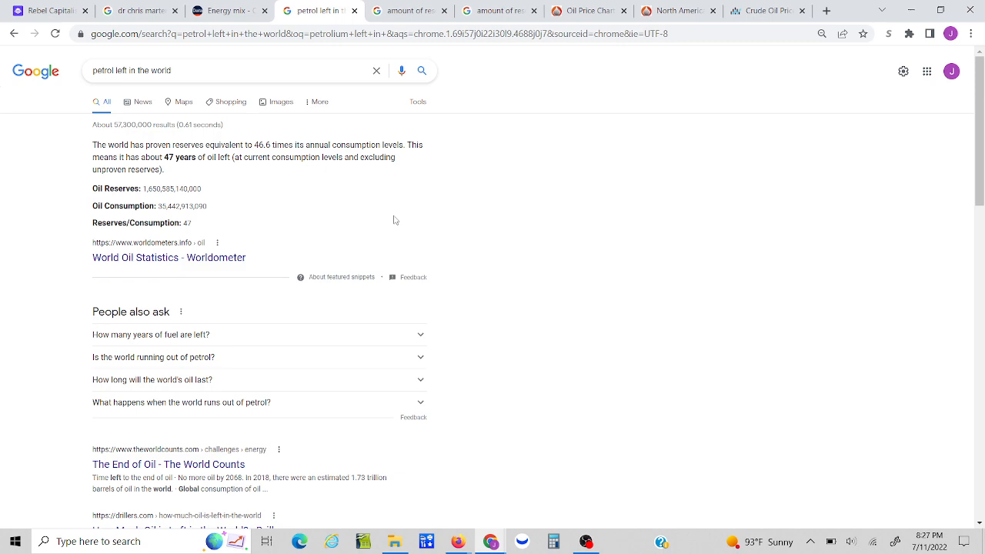
left_click(139, 9)
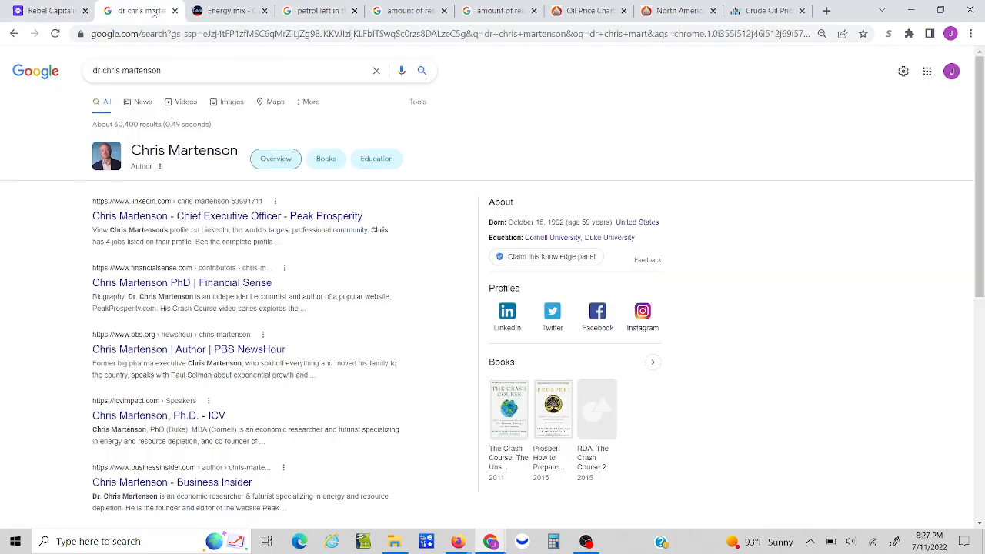
- Inspect the wind and solar layers on the energy chart, then open the wind turbine resources results
left_click(231, 9)
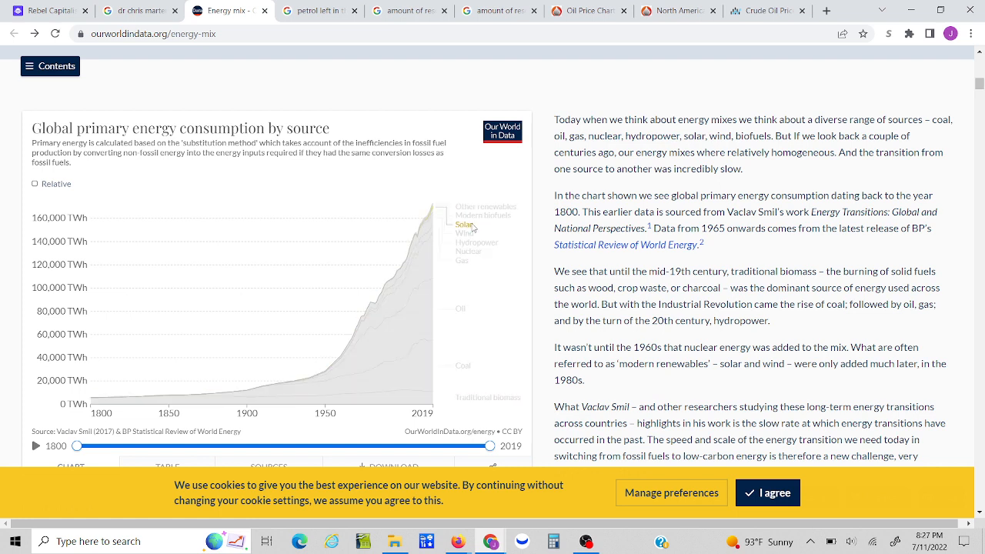
mouse_move(464, 232)
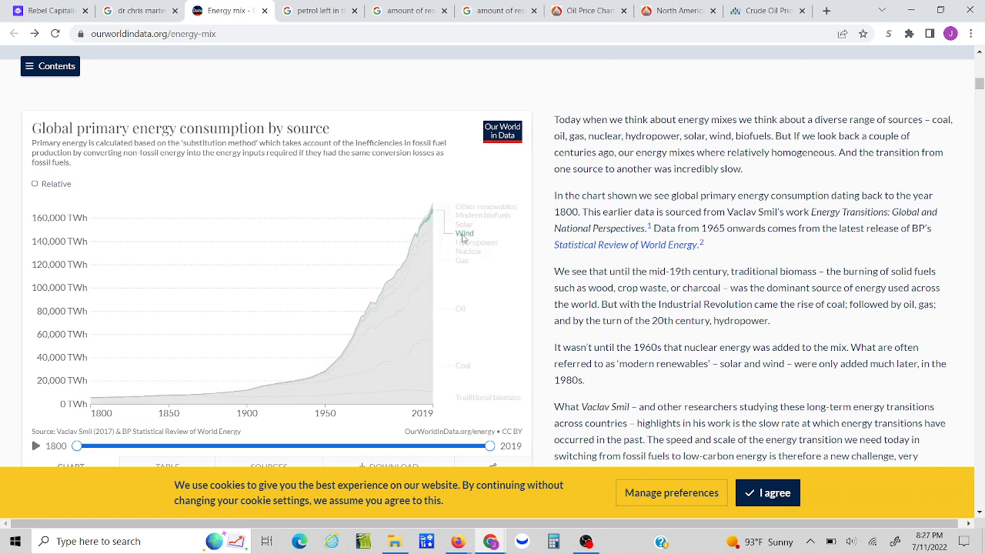
mouse_move(428, 223)
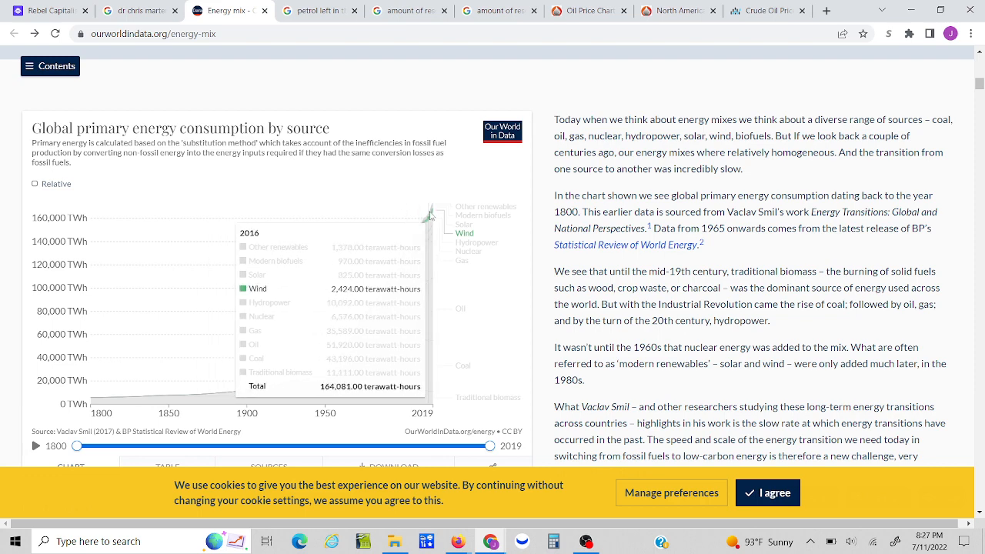
mouse_move(446, 234)
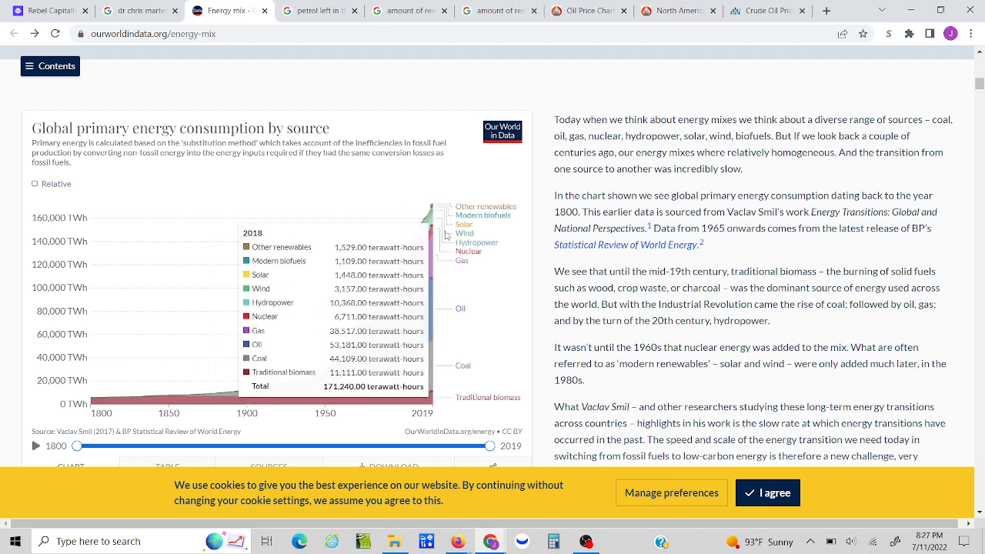
mouse_move(506, 345)
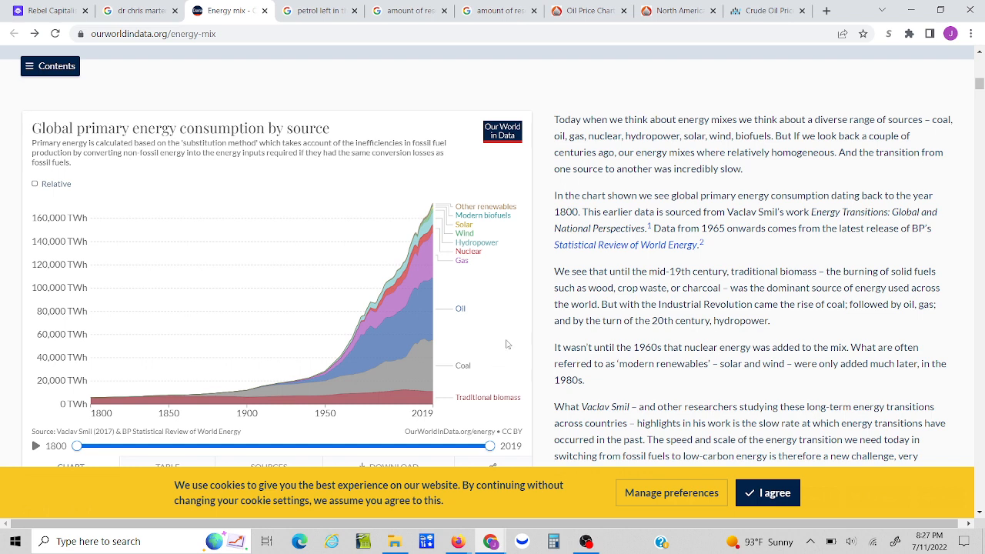
mouse_move(508, 363)
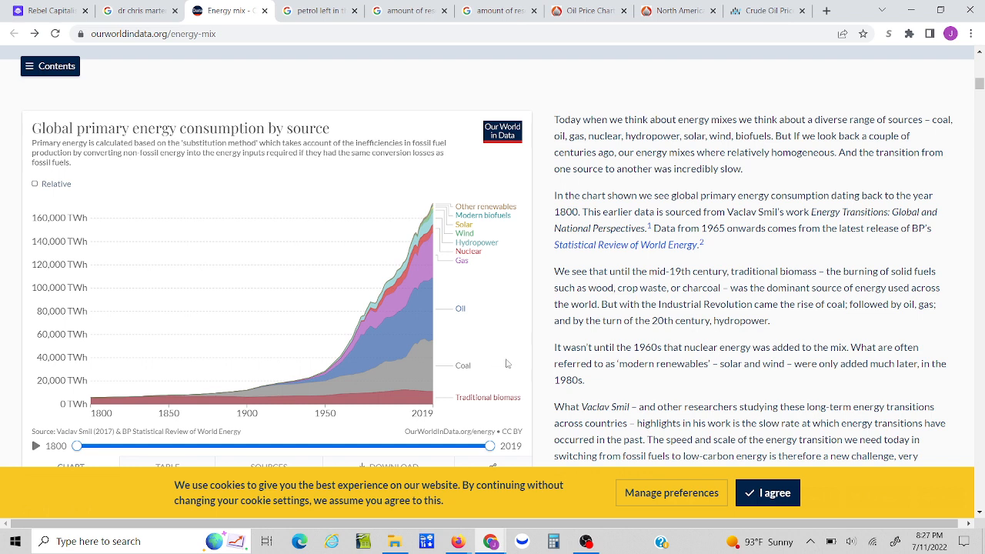
left_click(410, 9)
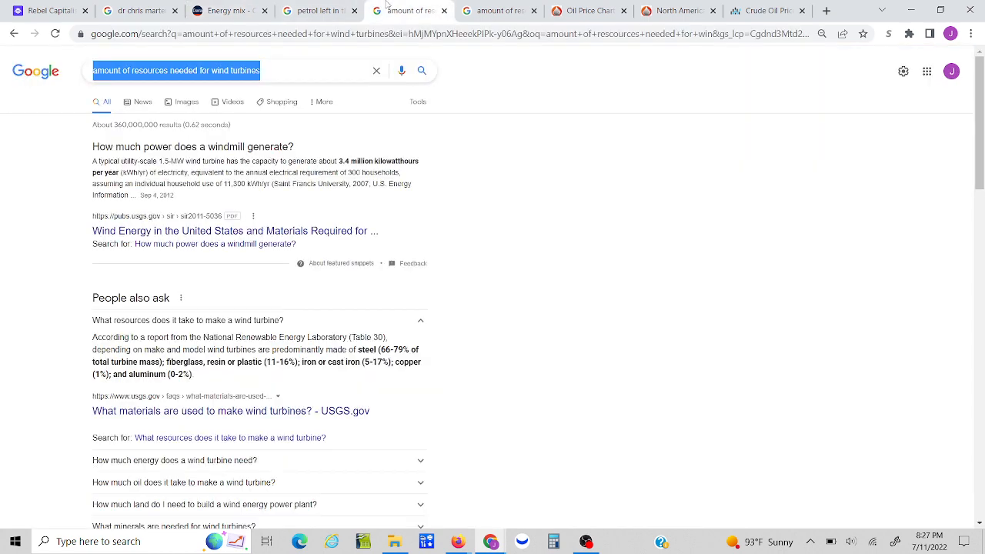
mouse_move(508, 215)
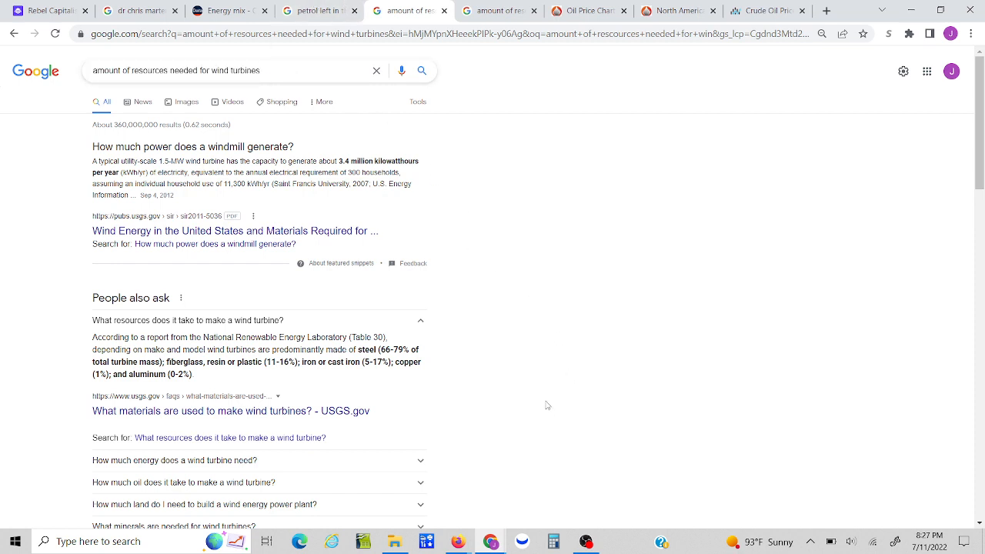
mouse_move(74, 350)
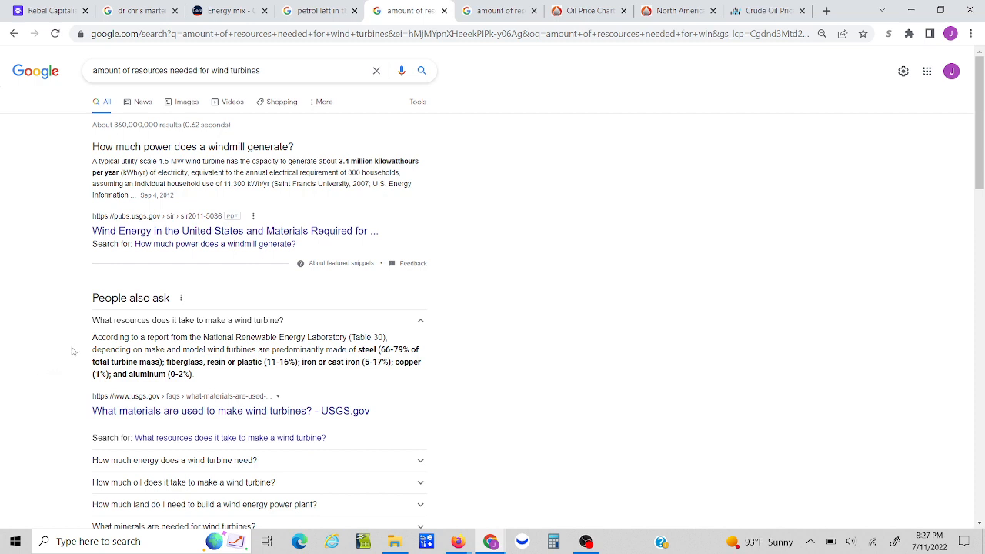
left_click_drag(92, 337, 357, 349)
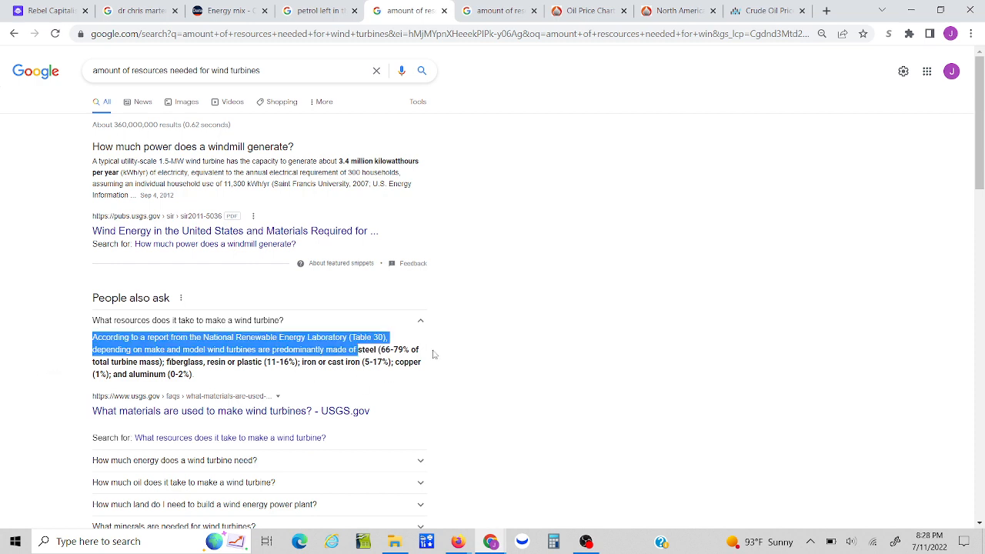
left_click(434, 354)
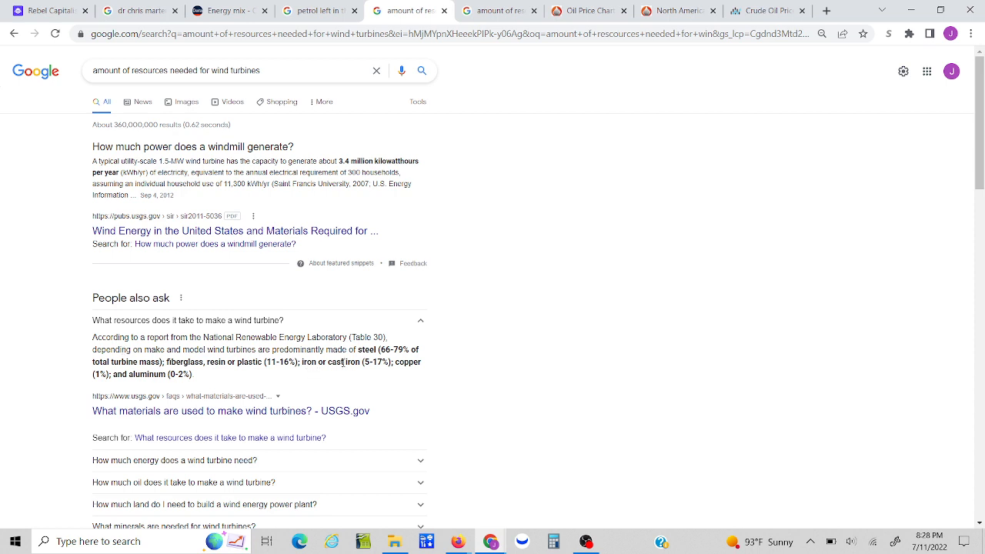
mouse_move(443, 384)
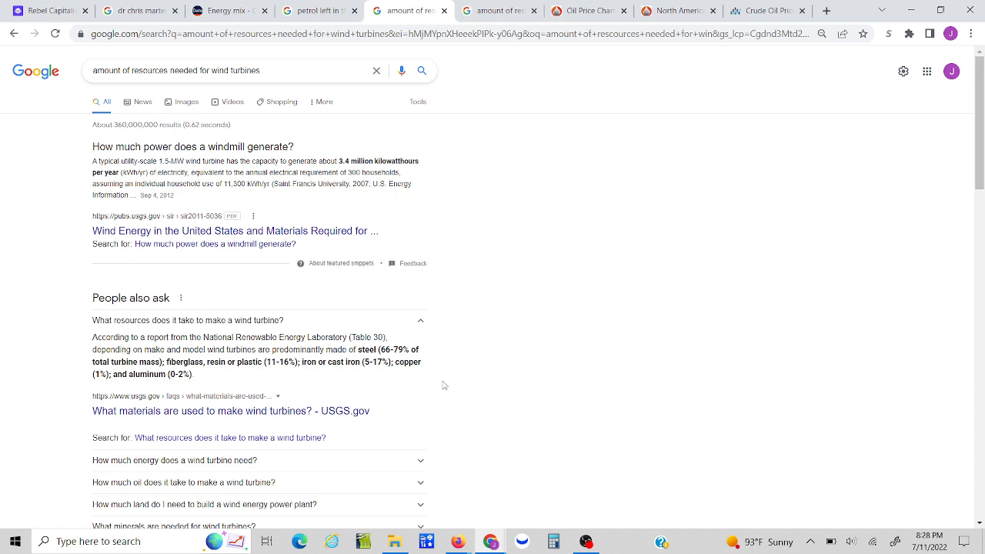
mouse_move(338, 336)
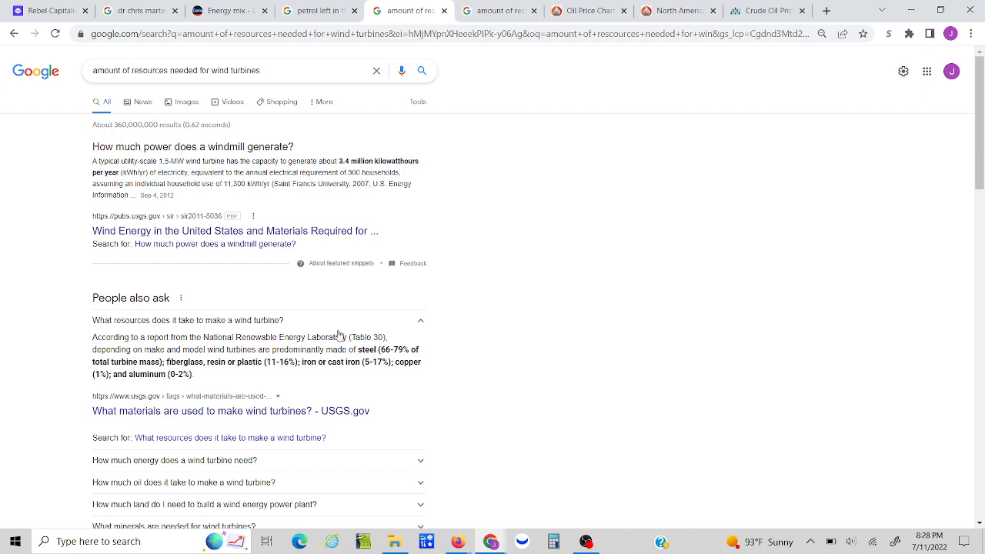
mouse_move(575, 415)
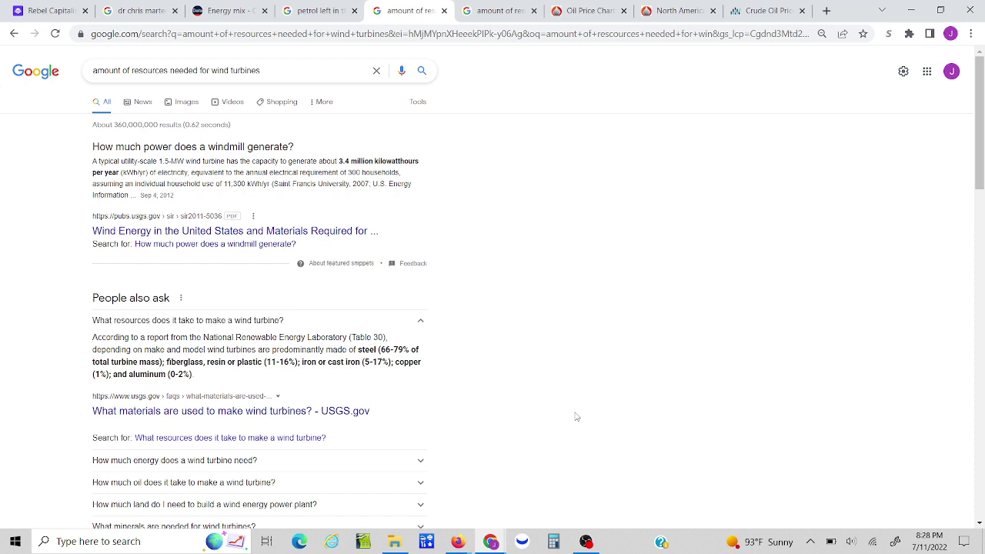
left_click(495, 10)
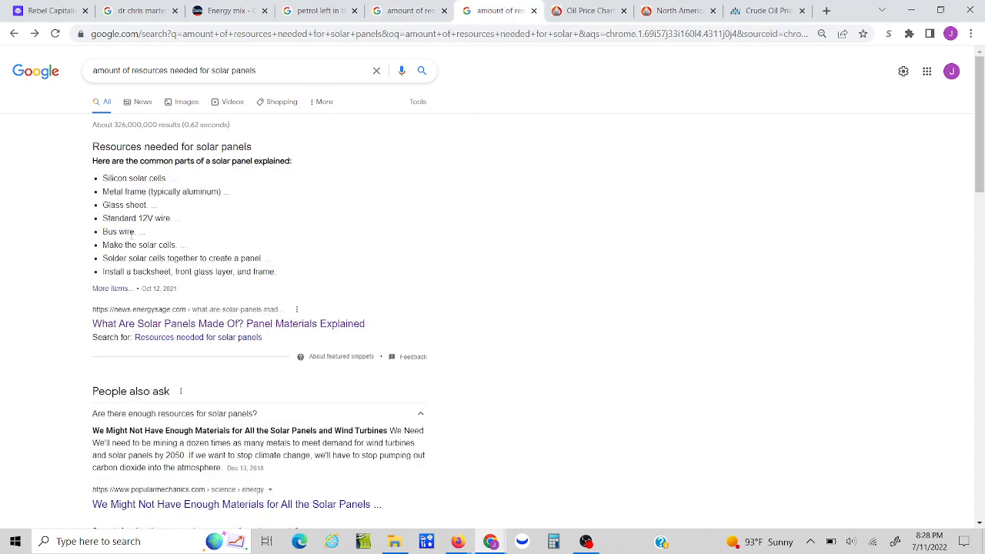
- Expand the 'People also ask' answer on materials required for solar cells and scroll back to the top
scroll("down", 3)
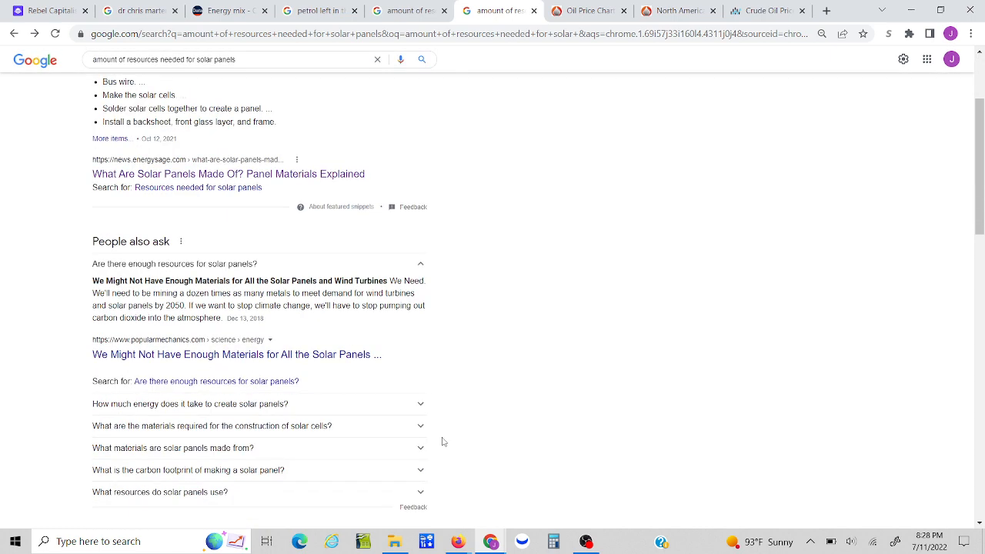
mouse_move(424, 406)
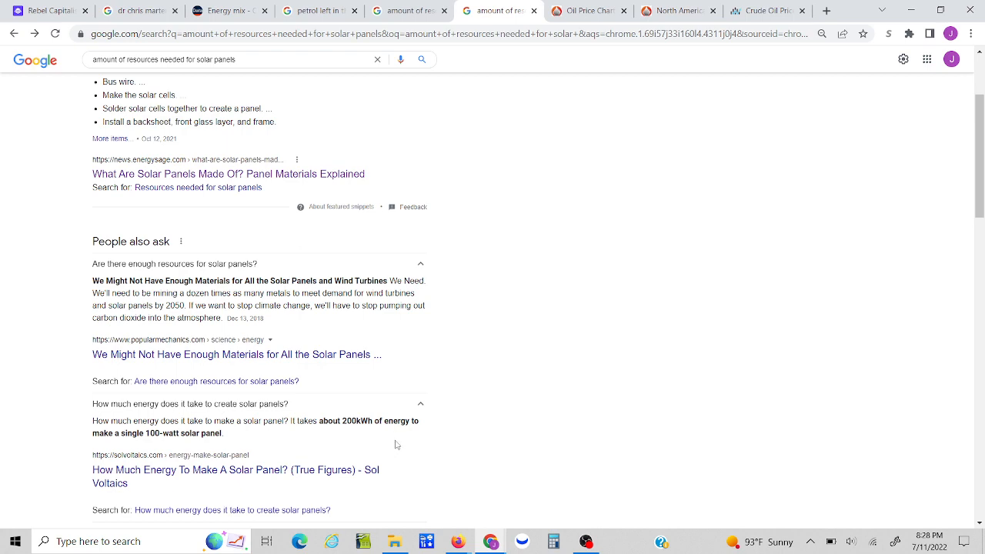
mouse_move(471, 445)
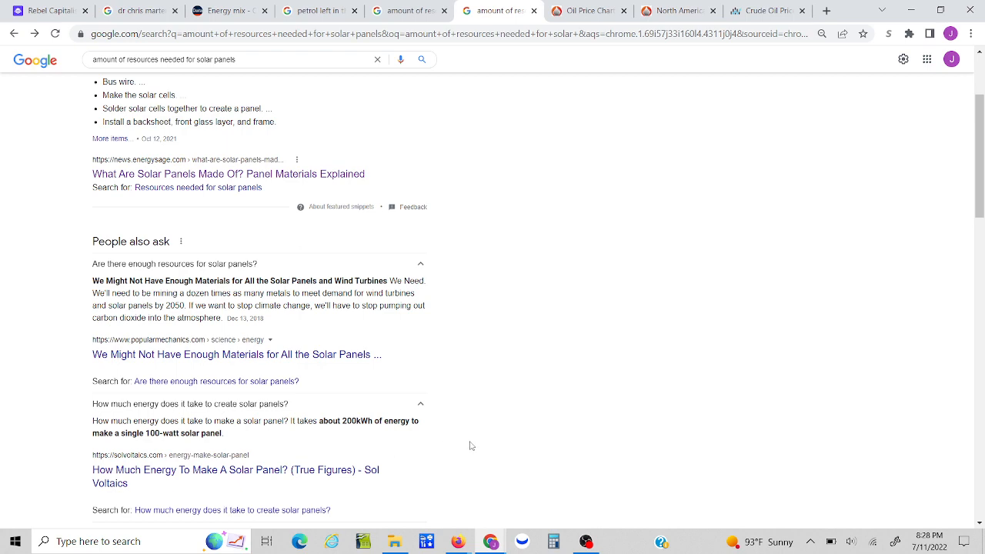
scroll("down", 3)
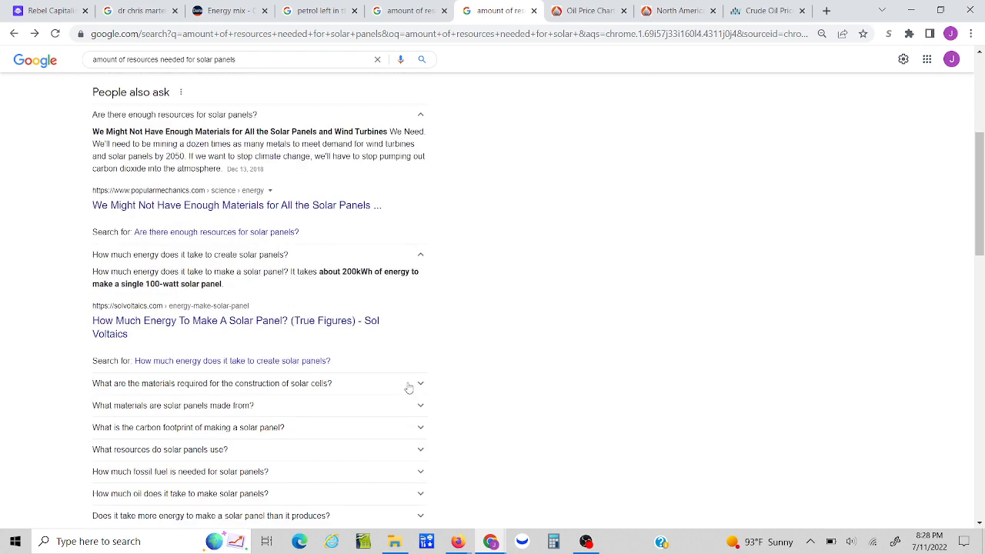
left_click(213, 383)
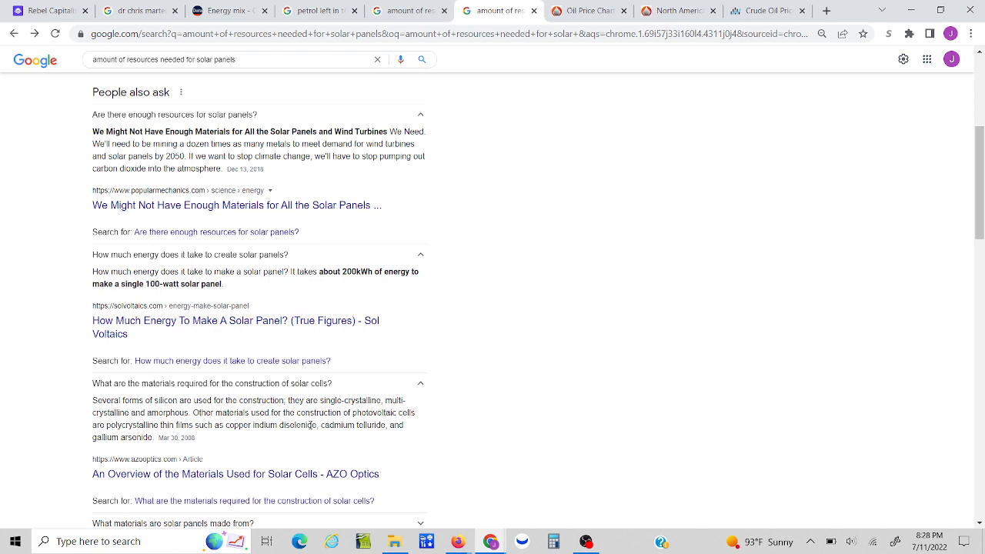
scroll("up", 3)
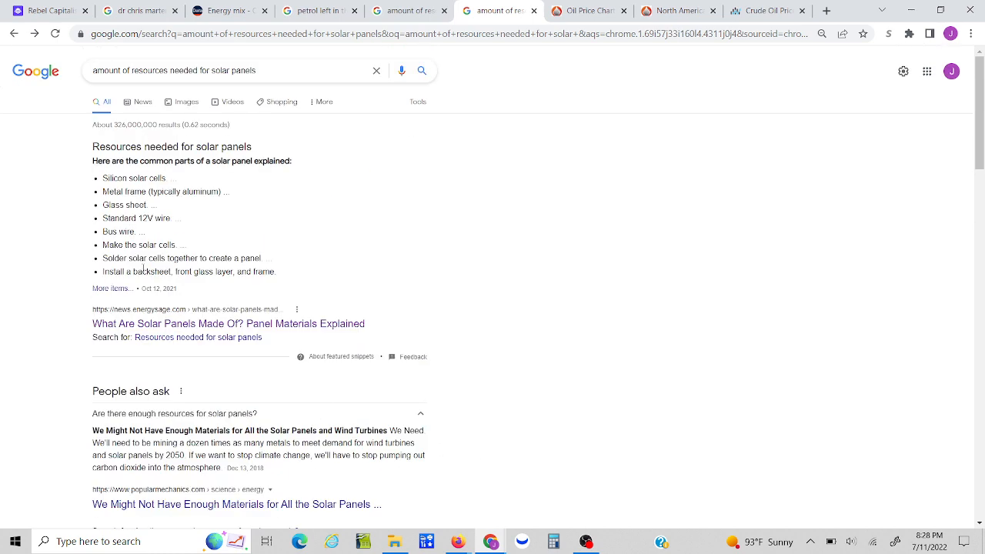
mouse_move(377, 244)
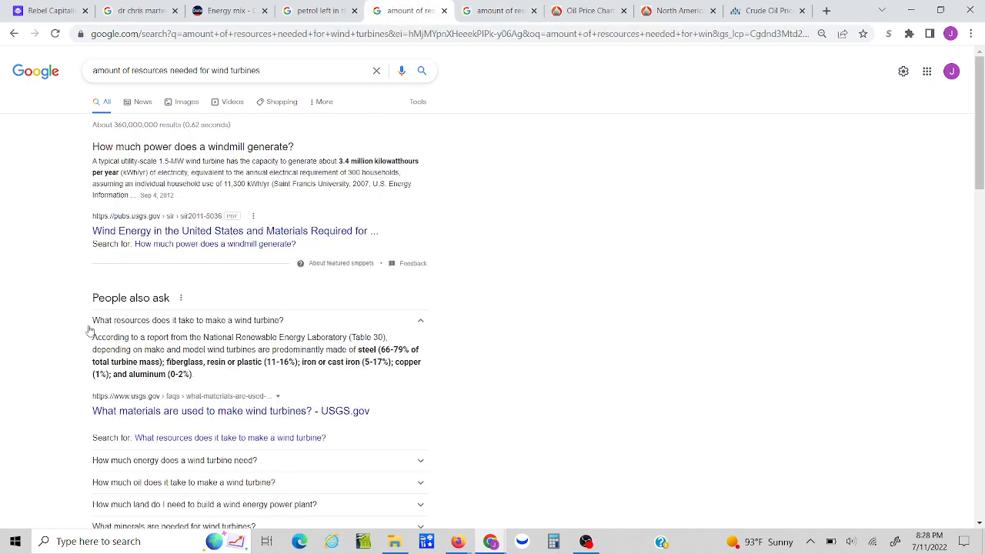
mouse_move(532, 360)
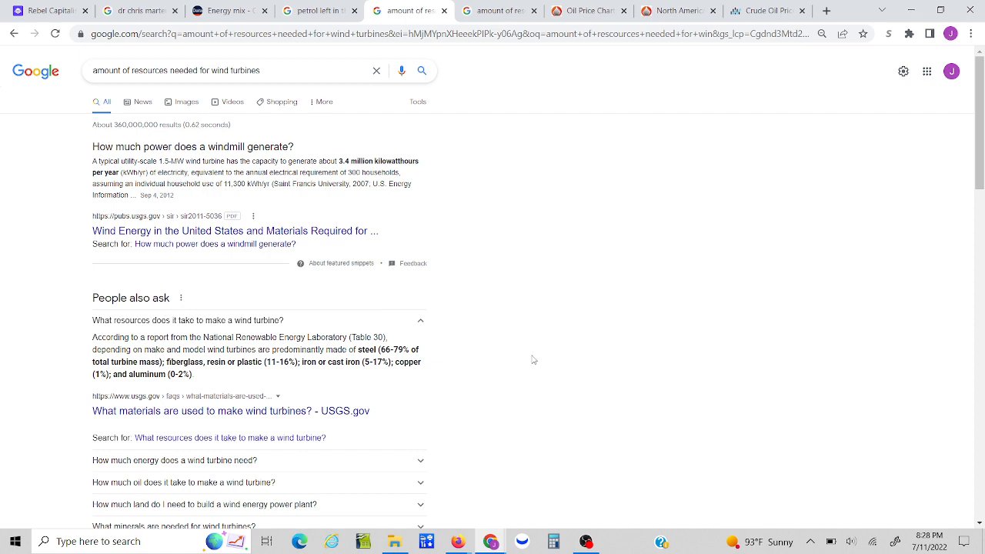
- Return from the wind turbine results to the Our World in Data energy mix chart
left_click(231, 9)
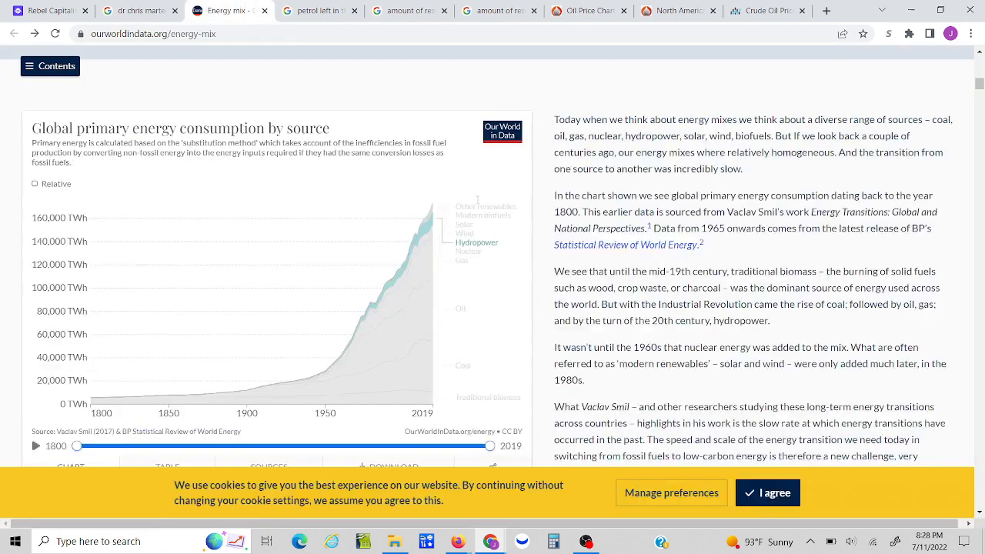
mouse_move(430, 284)
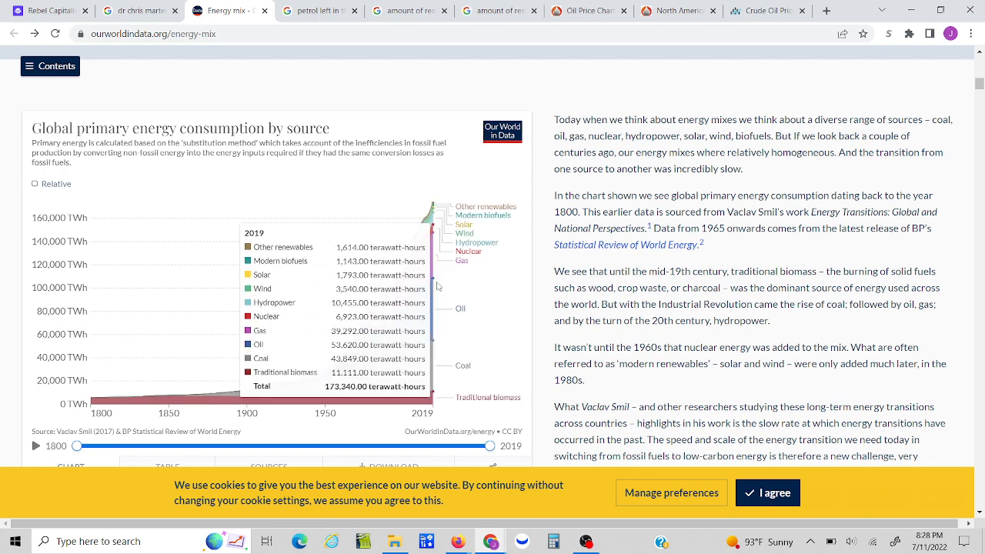
mouse_move(432, 287)
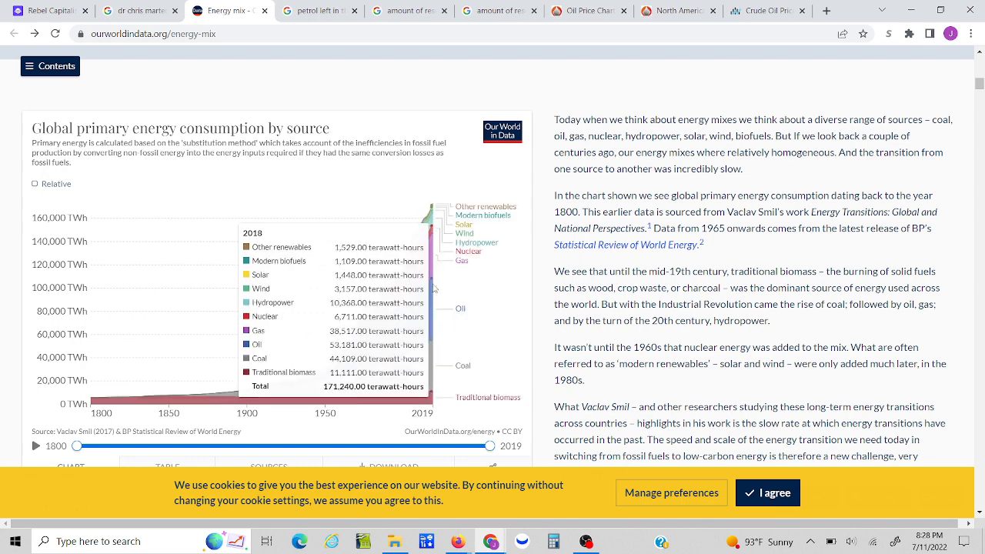
mouse_move(492, 296)
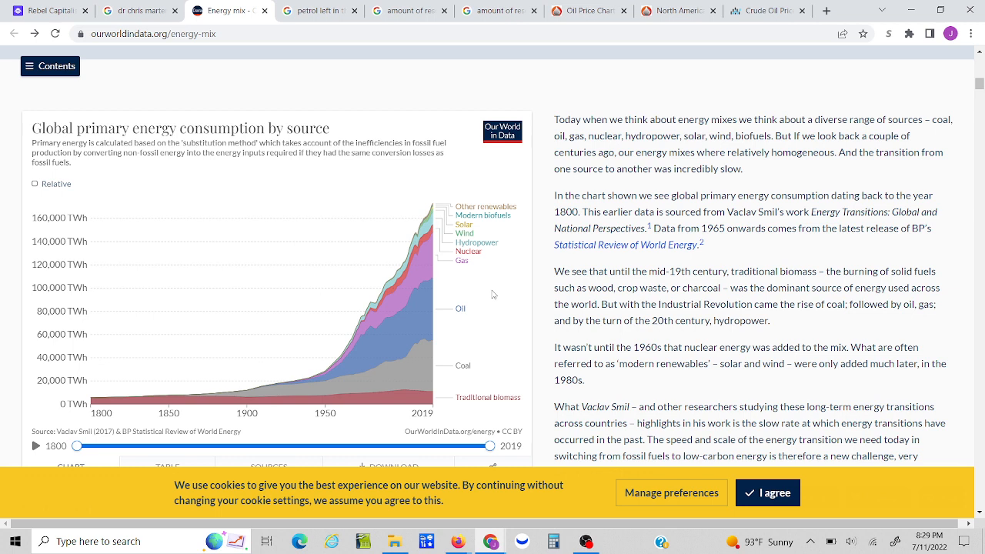
mouse_move(485, 344)
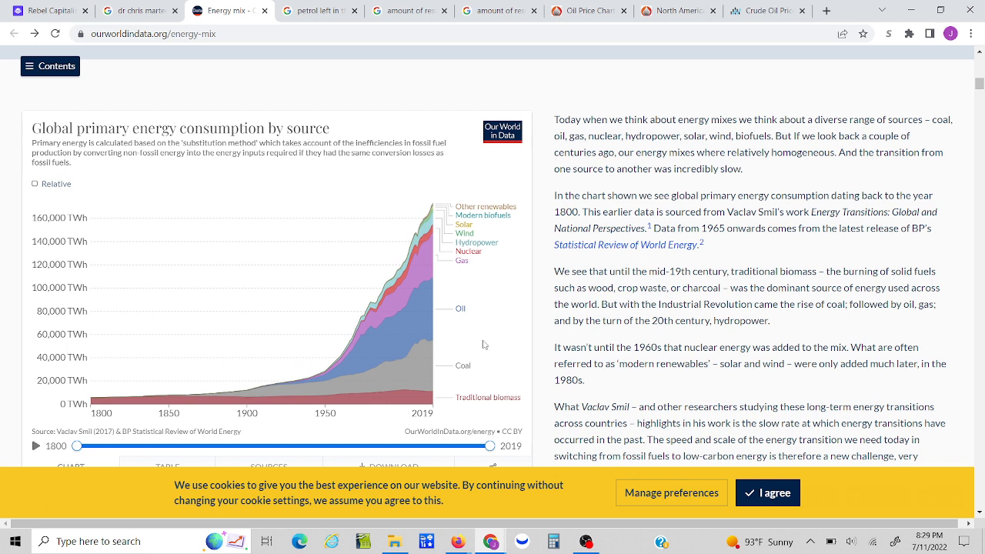
mouse_move(524, 215)
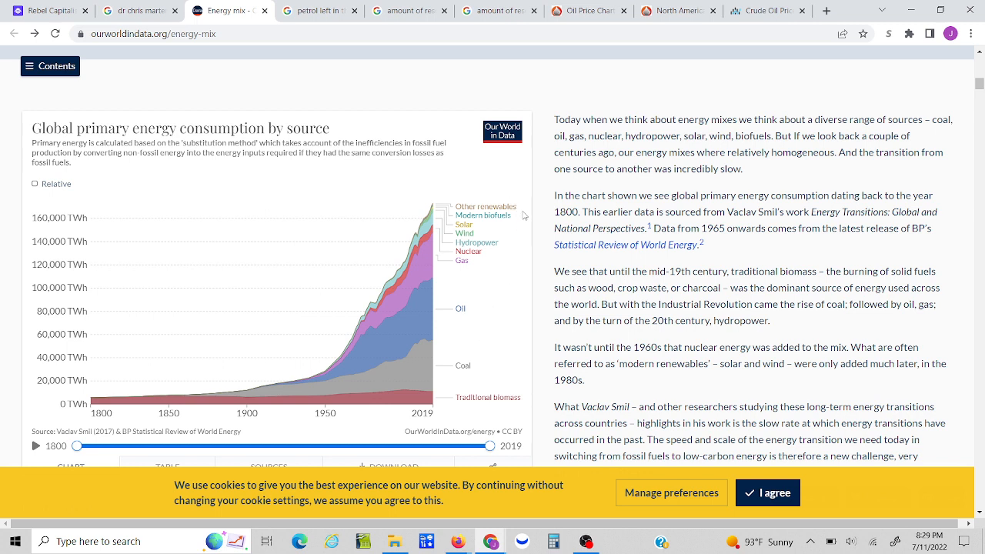
mouse_move(526, 225)
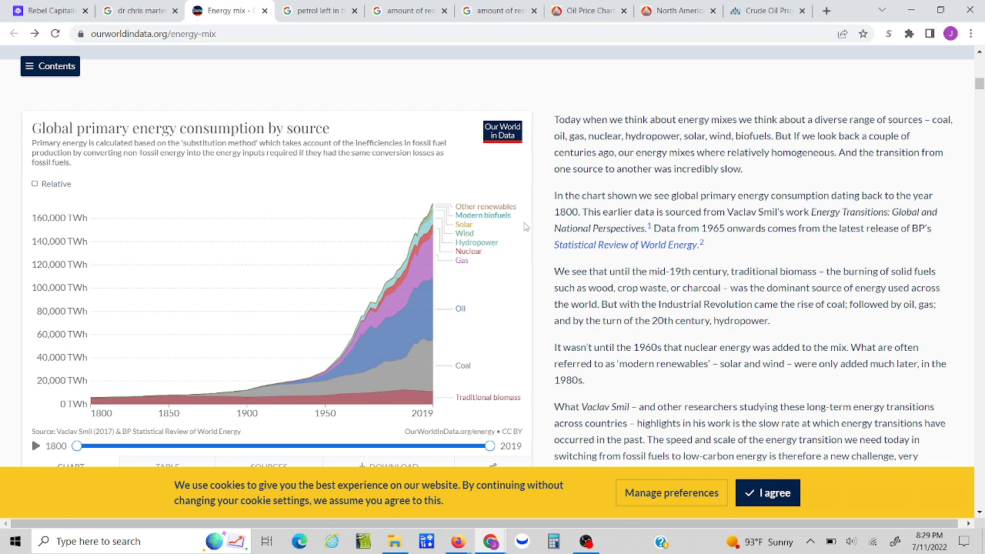
mouse_move(517, 252)
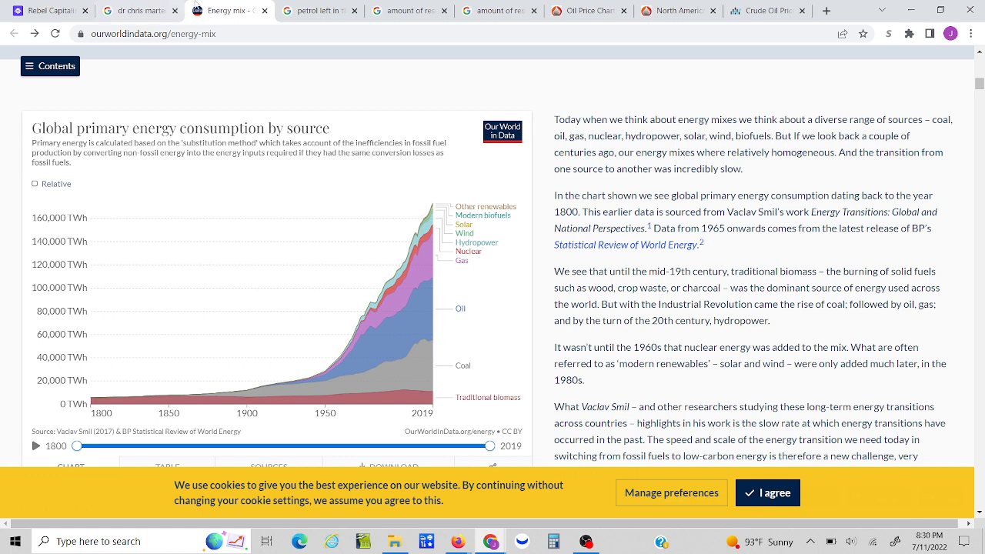
- After reading the 2018 and 2019 source breakdowns, bring up the 'petrol left in the world' results
left_click(320, 9)
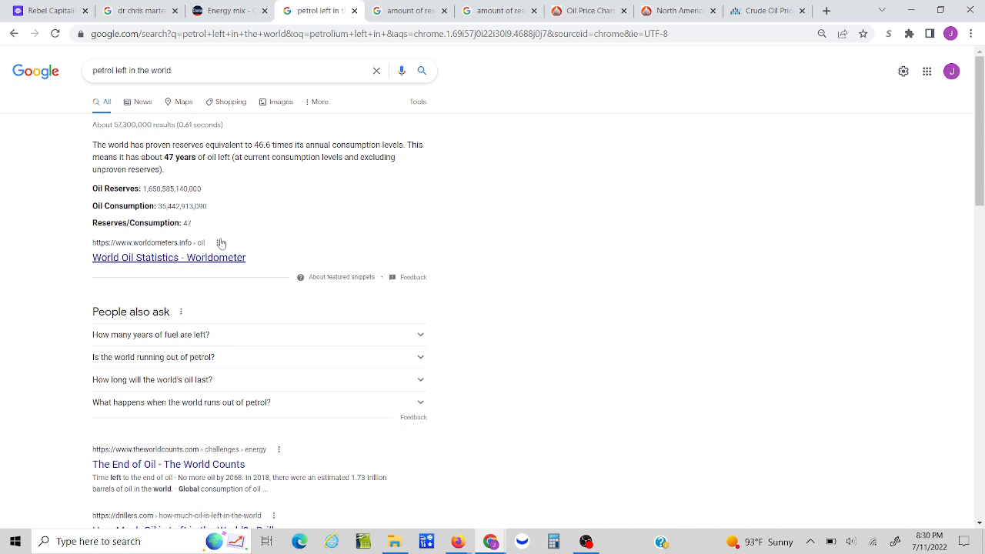
- Revisit the wind turbine resources results, then return to the energy consumption chart
left_click(408, 9)
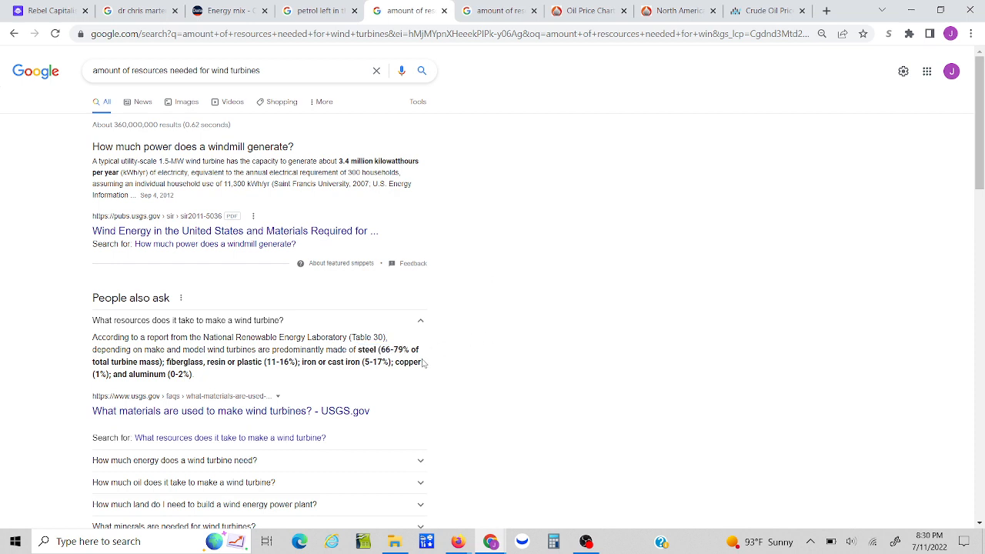
mouse_move(463, 349)
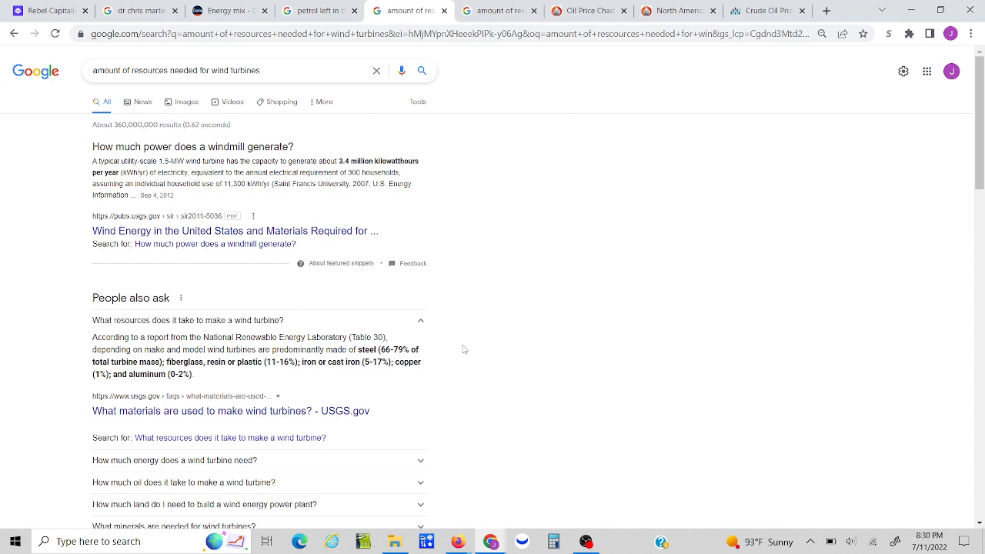
mouse_move(443, 351)
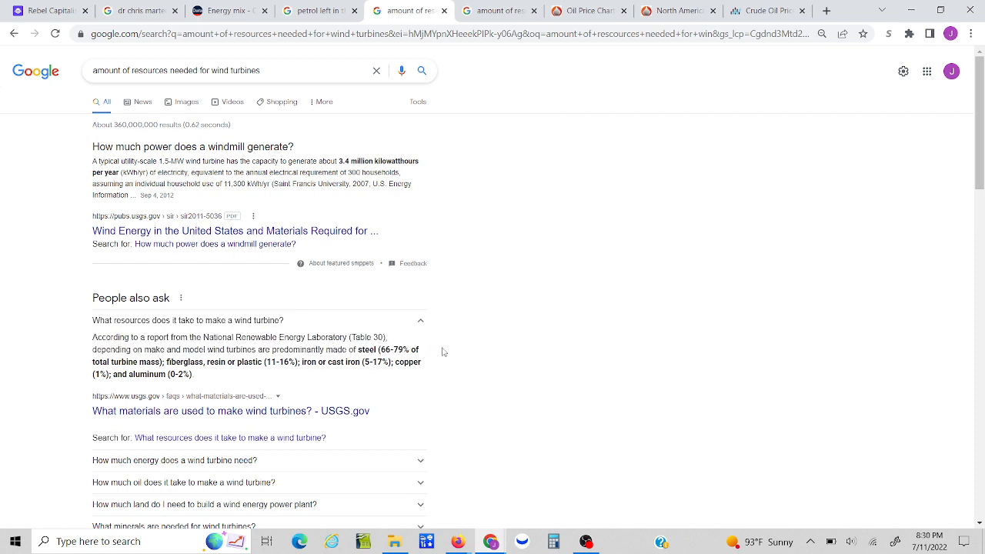
mouse_move(462, 351)
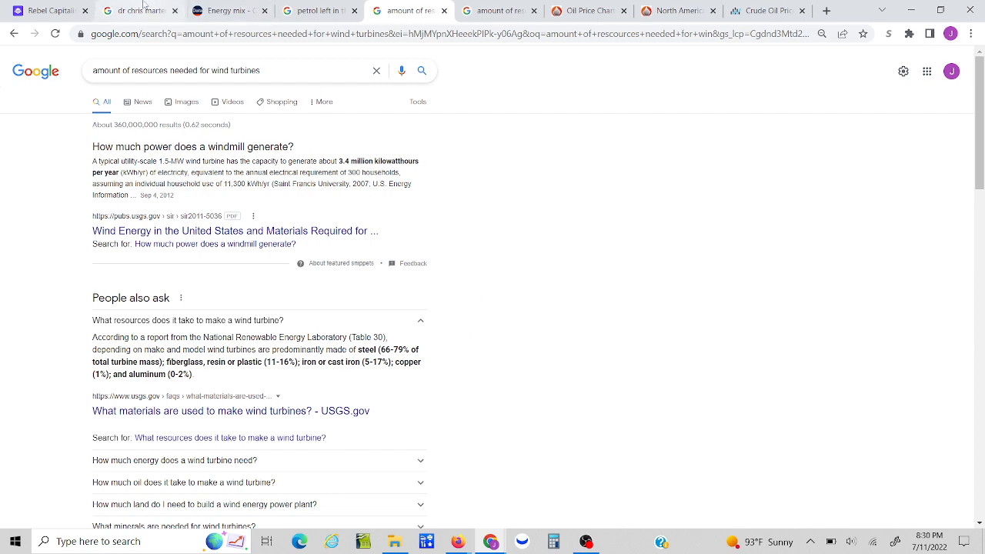
left_click(223, 10)
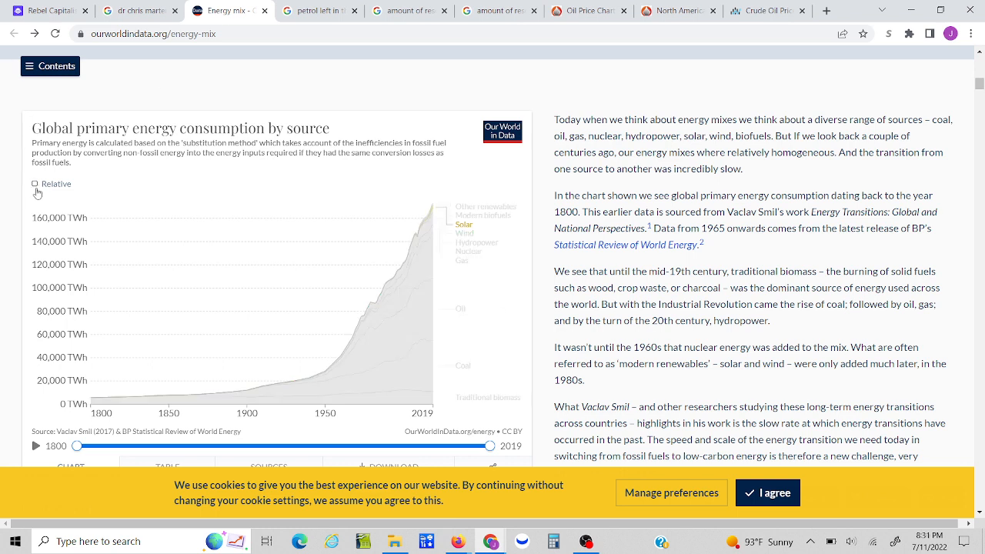
- Switch the energy consumption chart to 'Relative' view showing each source's share of the total
left_click(34, 183)
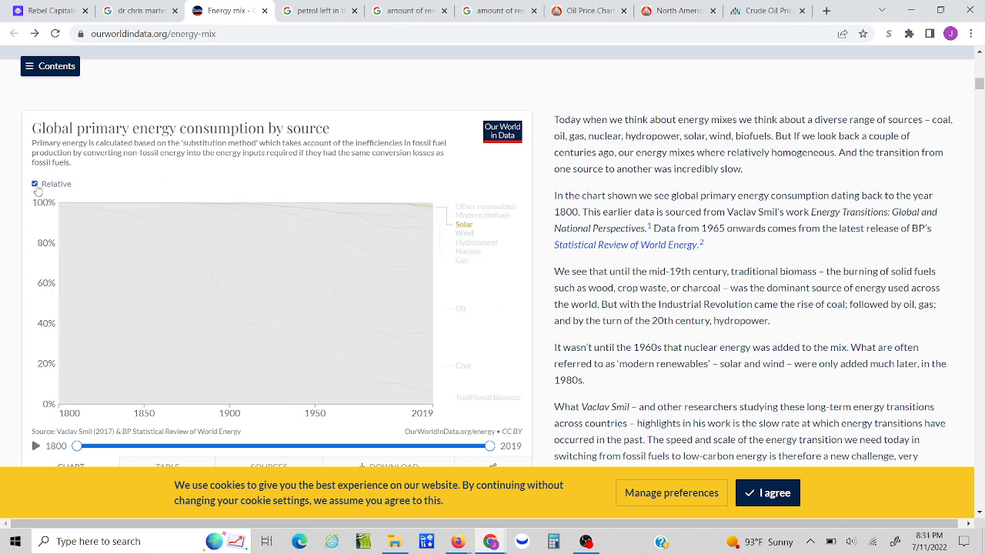
left_click(34, 183)
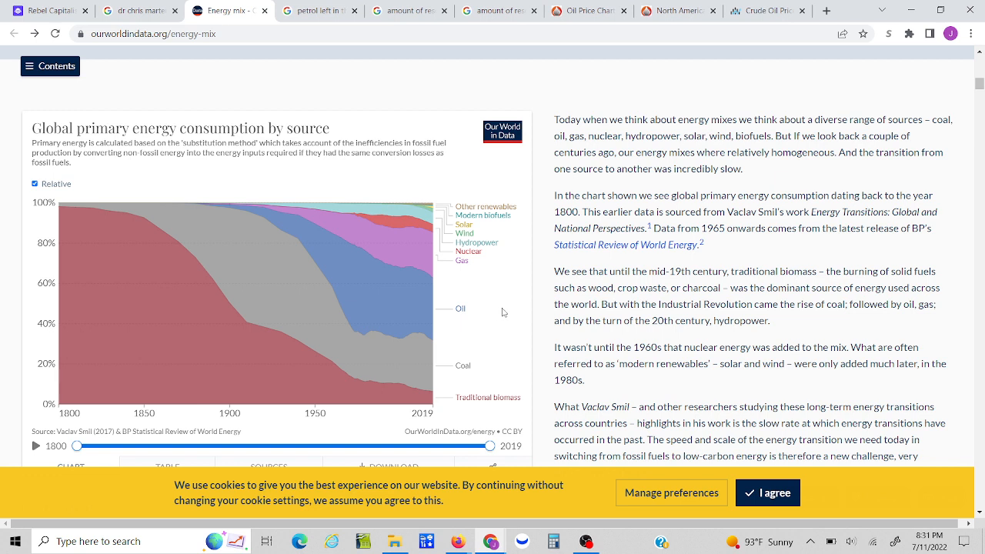
mouse_move(492, 291)
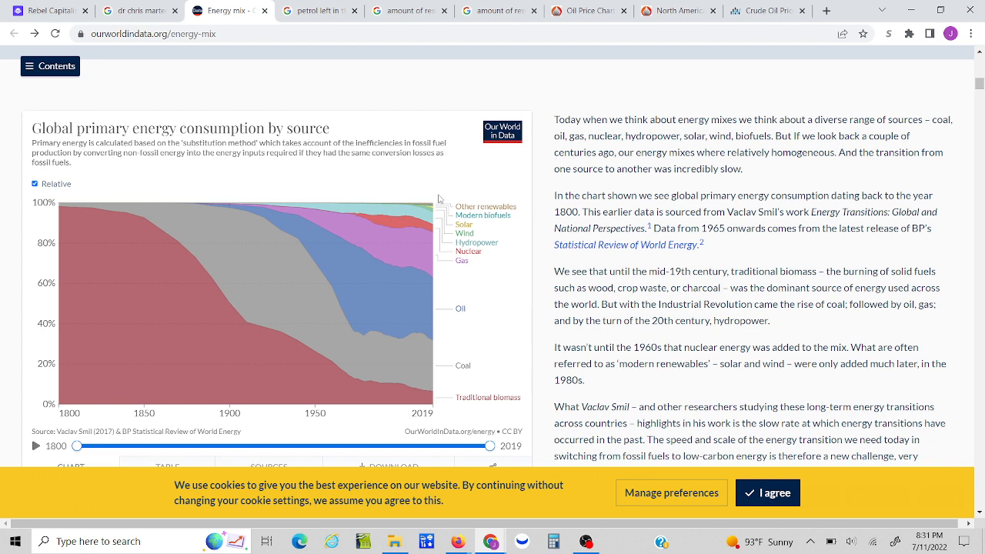
mouse_move(419, 208)
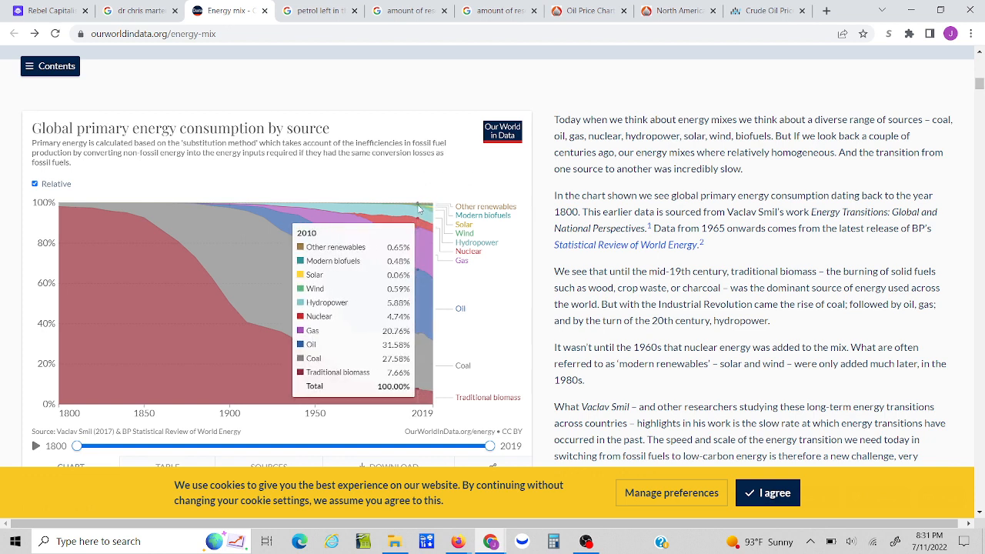
mouse_move(433, 213)
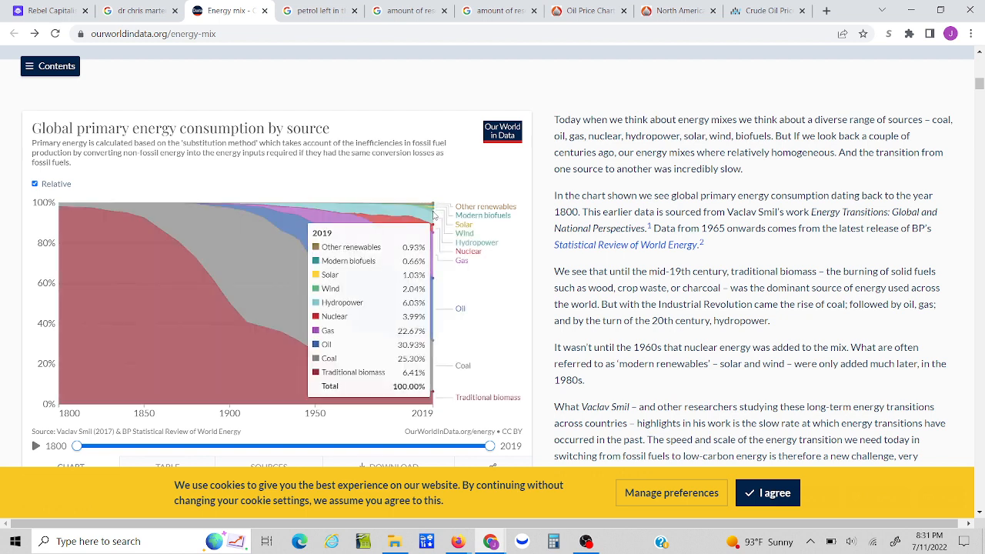
mouse_move(431, 213)
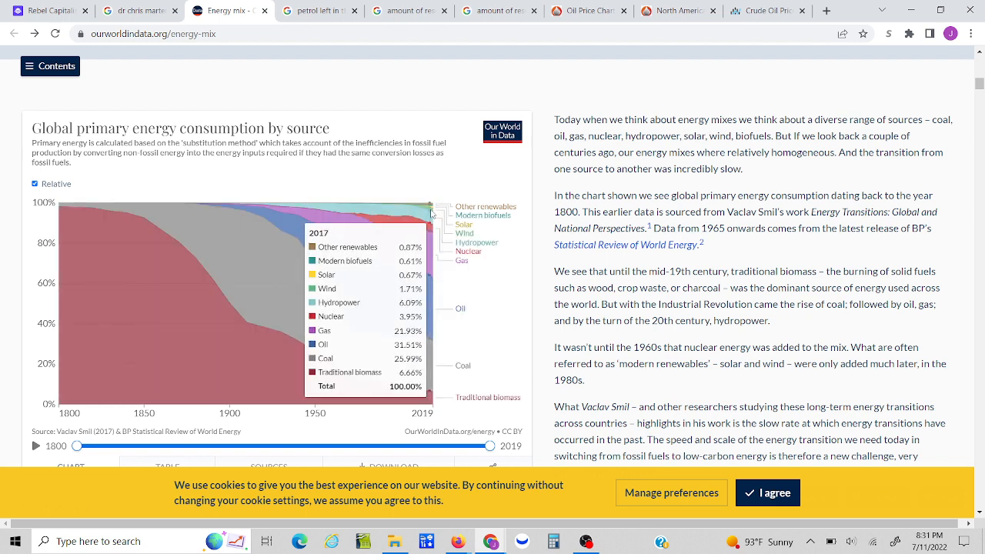
mouse_move(456, 183)
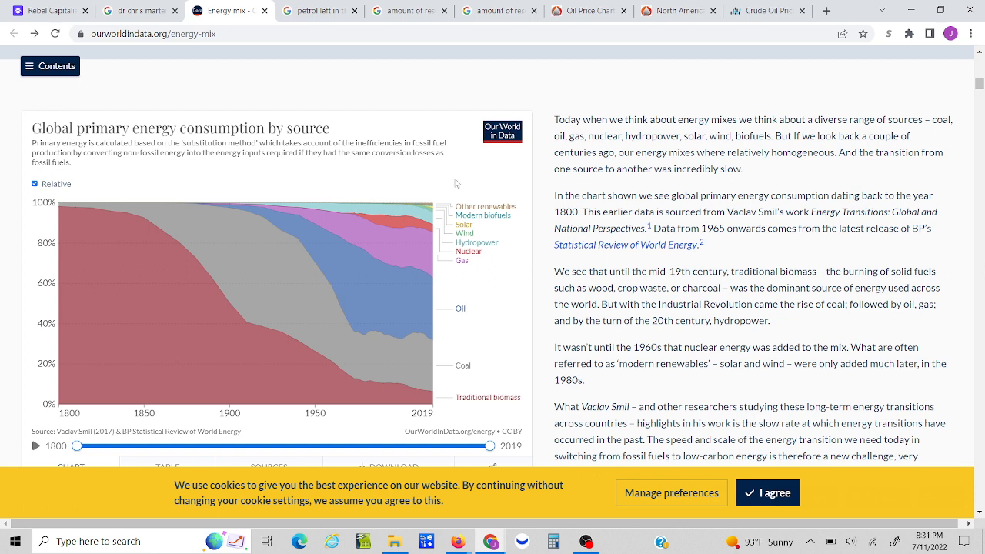
mouse_move(423, 375)
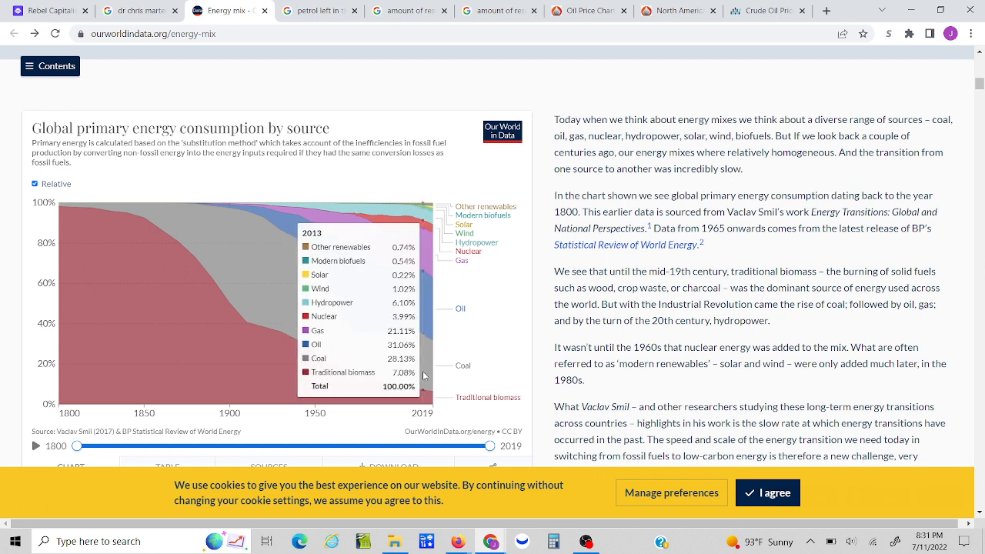
mouse_move(416, 243)
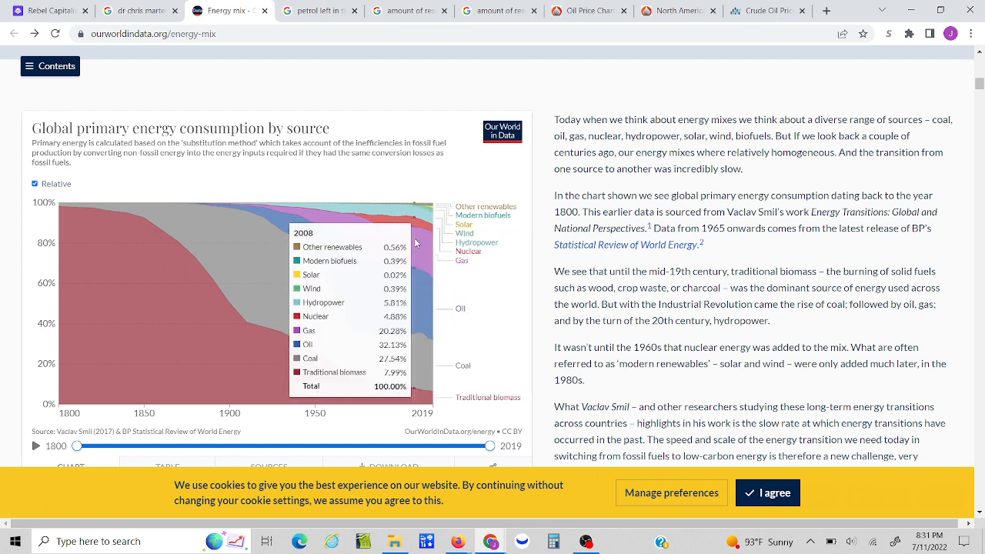
mouse_move(424, 289)
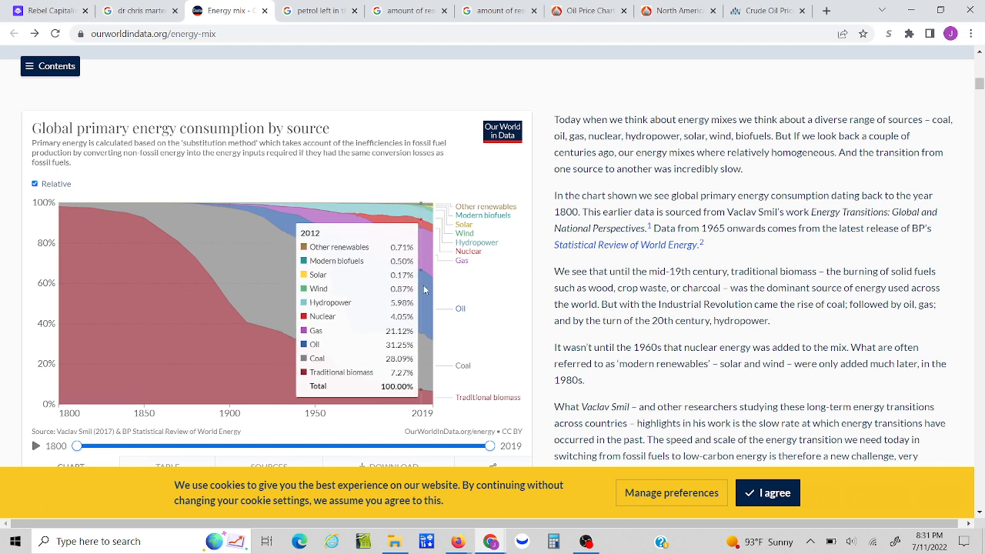
mouse_move(464, 181)
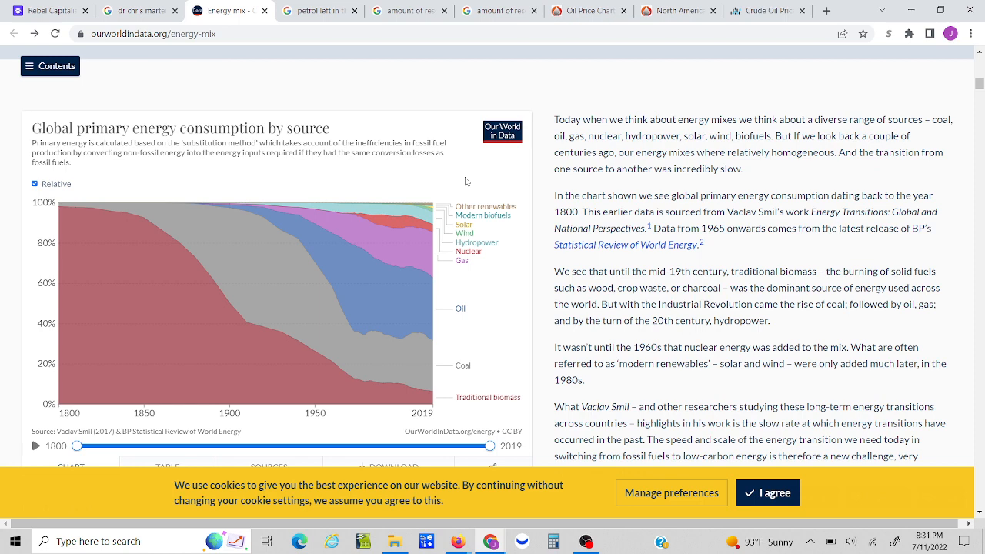
mouse_move(400, 289)
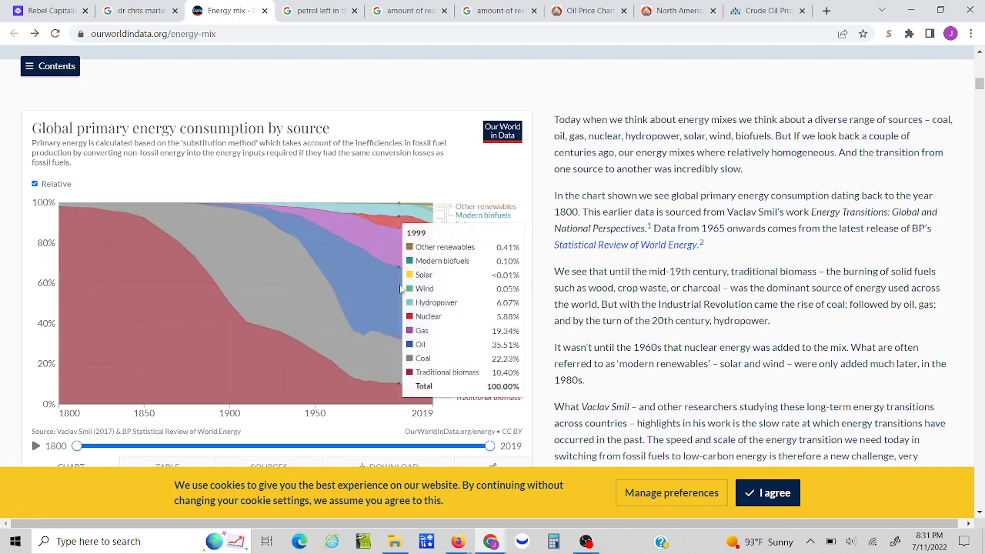
mouse_move(509, 378)
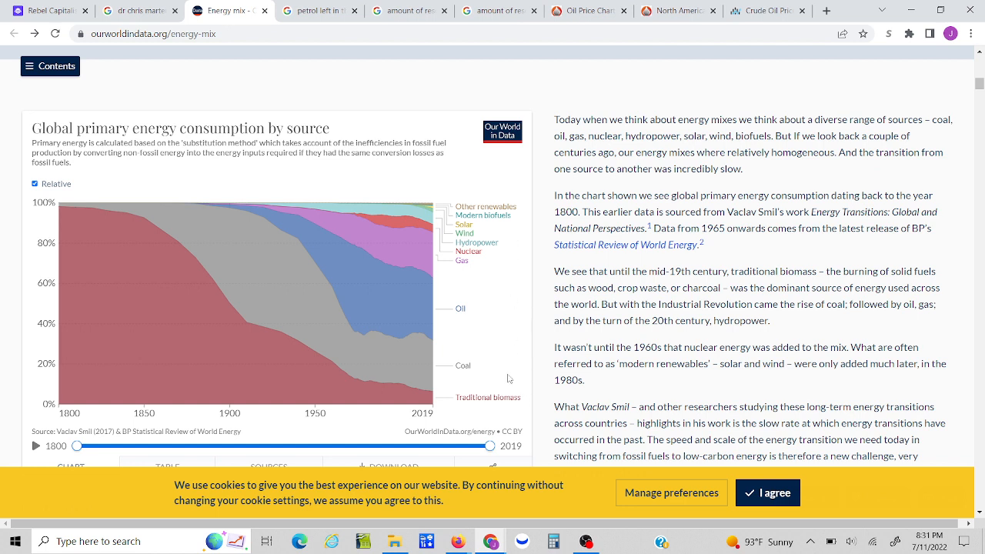
mouse_move(466, 305)
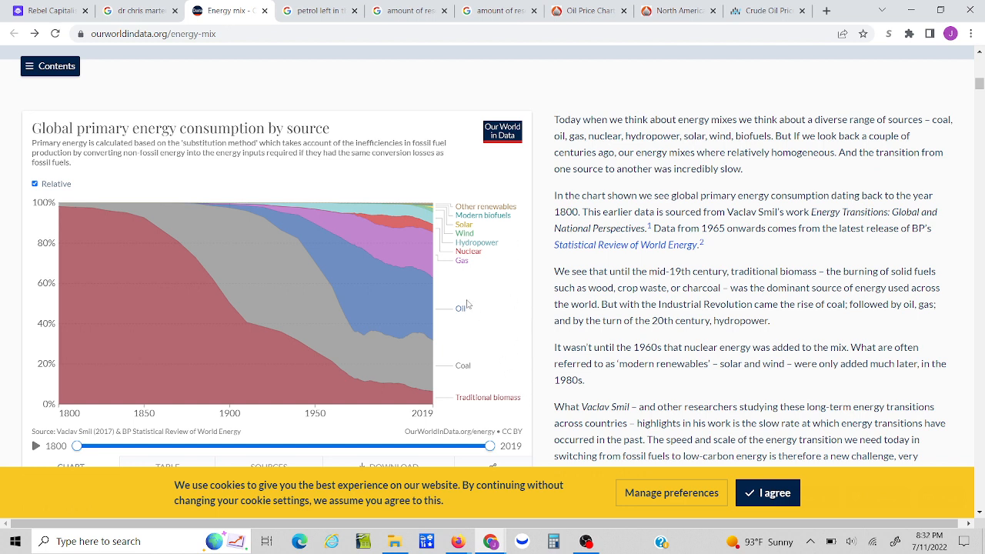
mouse_move(517, 397)
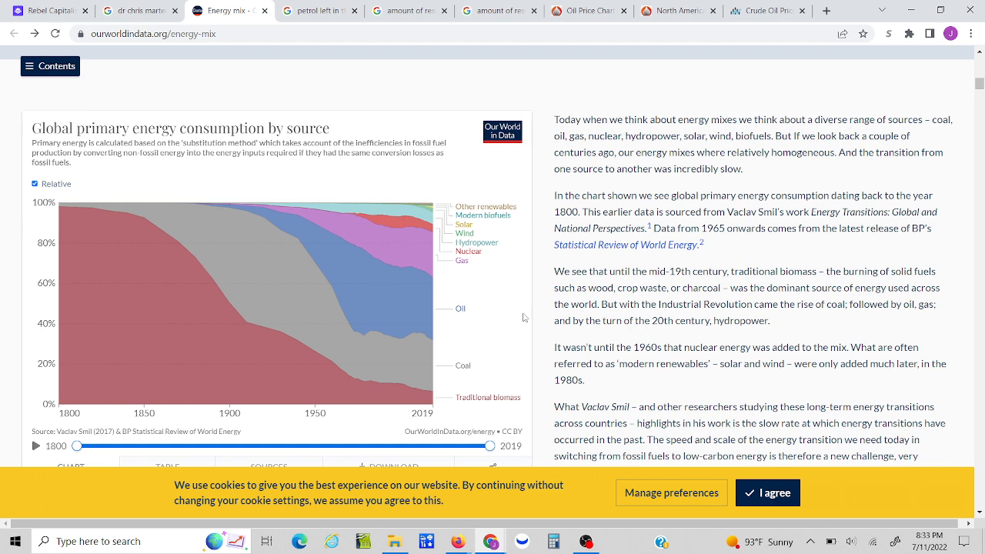
mouse_move(495, 275)
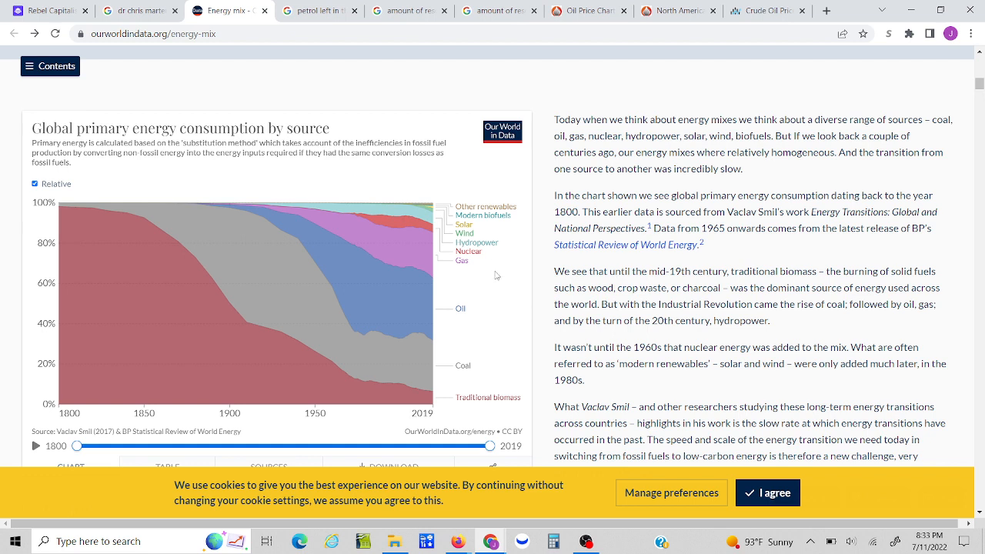
mouse_move(477, 287)
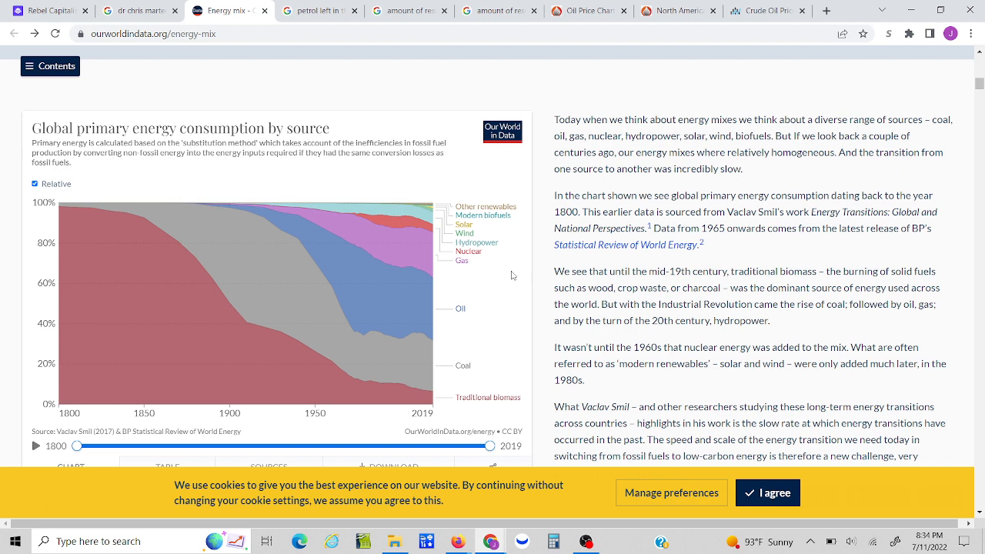
mouse_move(489, 300)
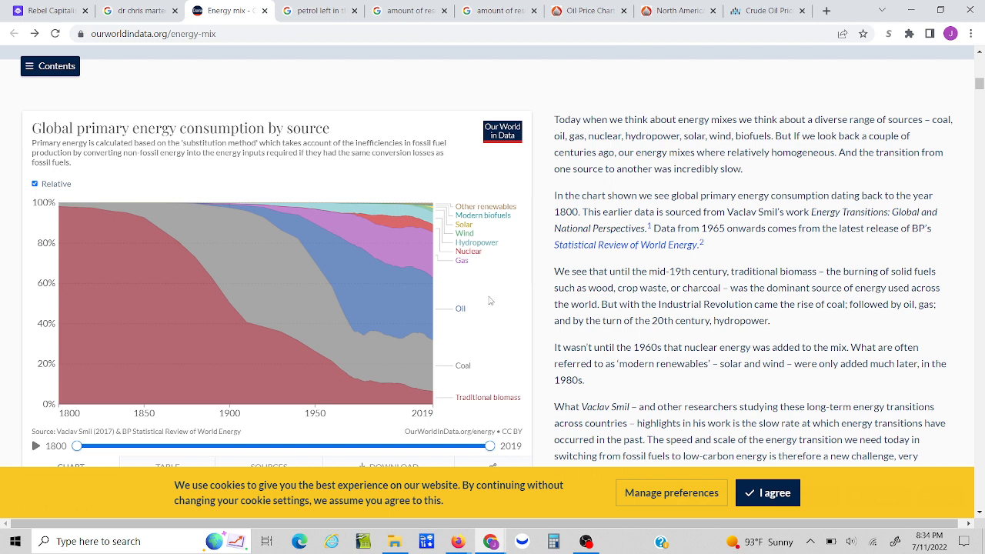
mouse_move(496, 318)
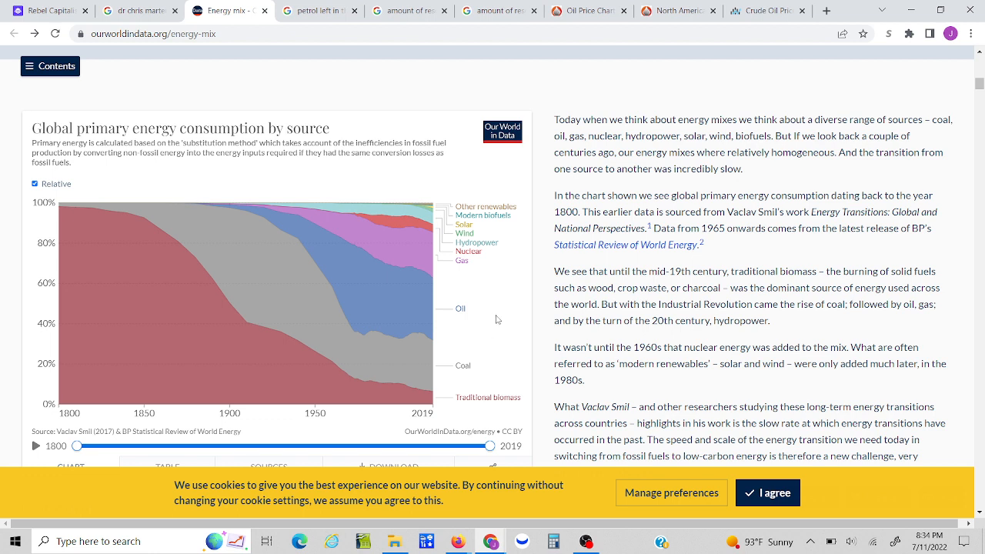
mouse_move(483, 280)
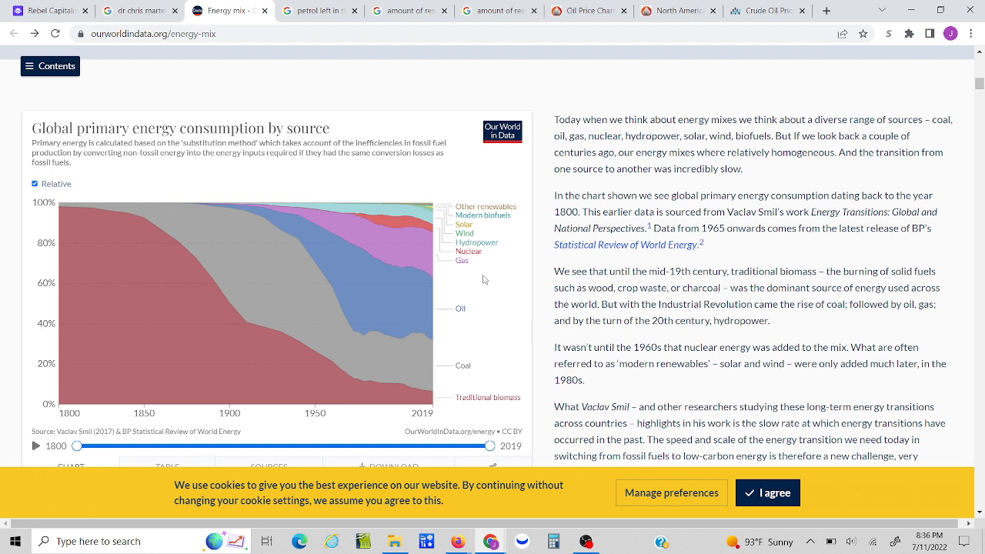
mouse_move(523, 243)
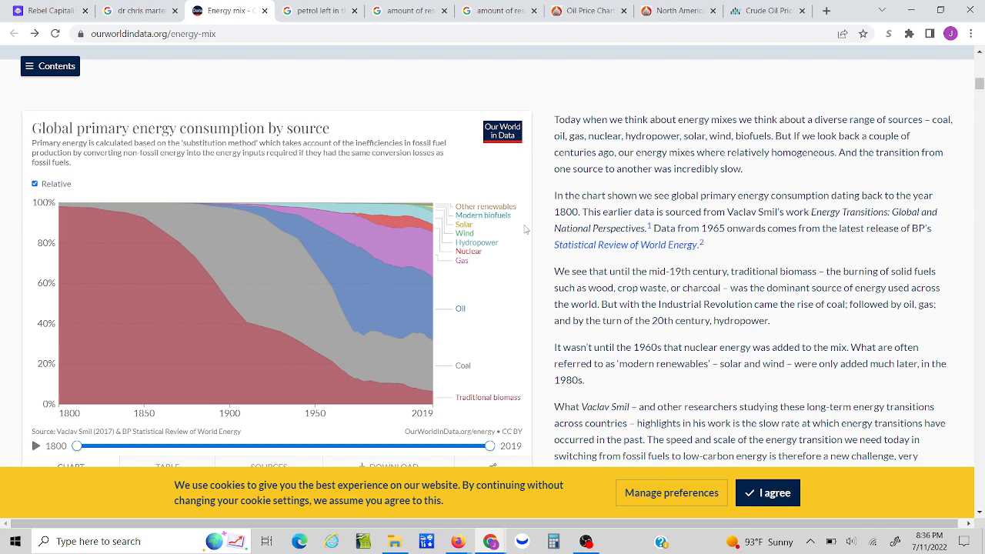
mouse_move(428, 213)
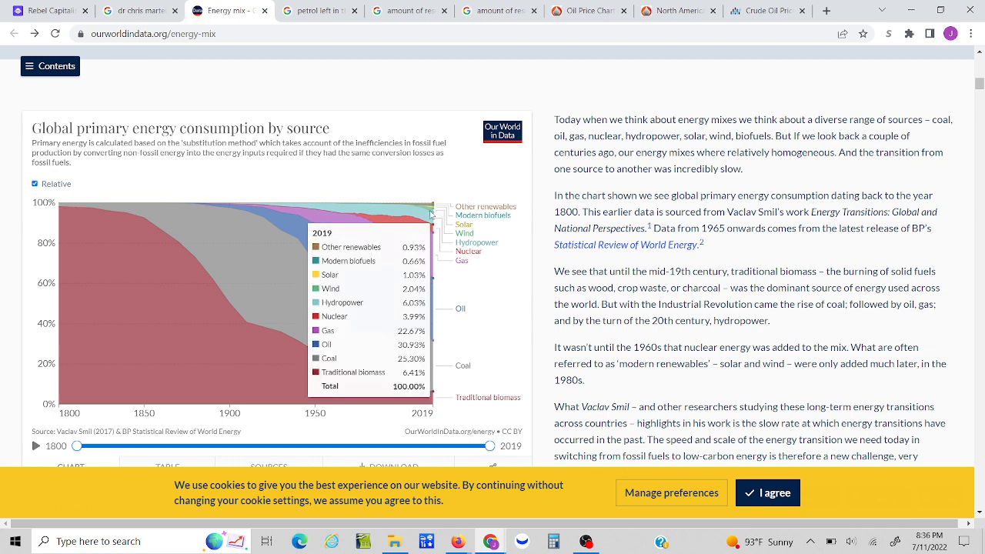
mouse_move(499, 266)
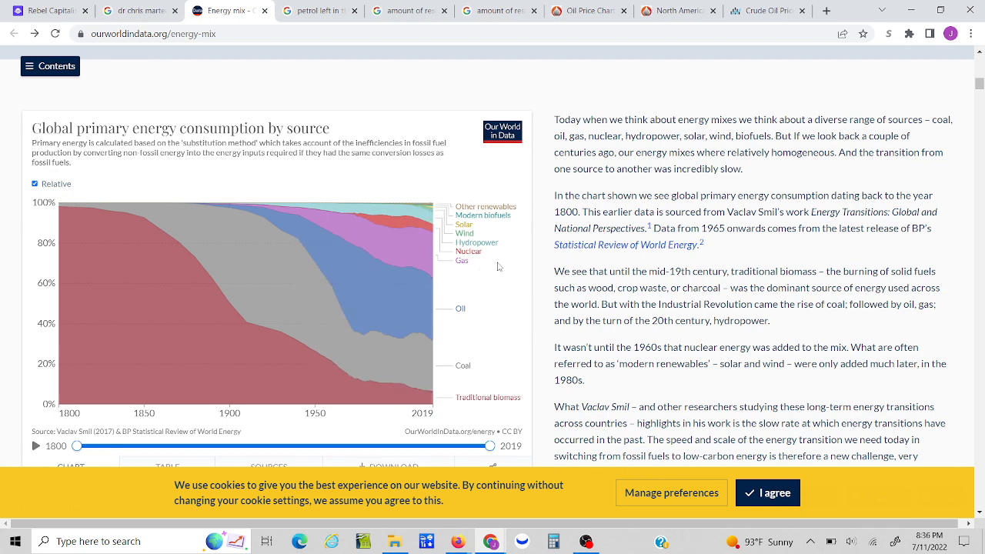